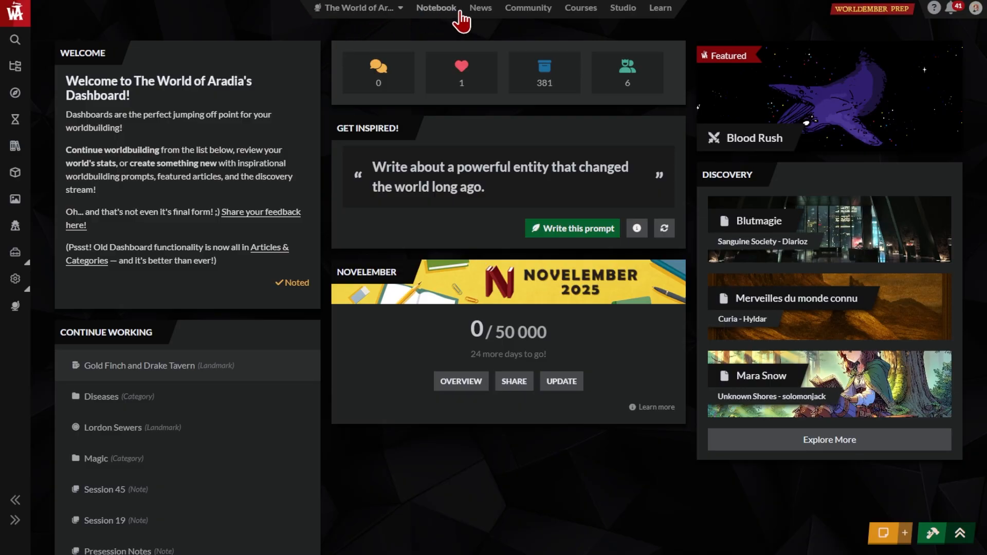
mouse_move(673, 35)
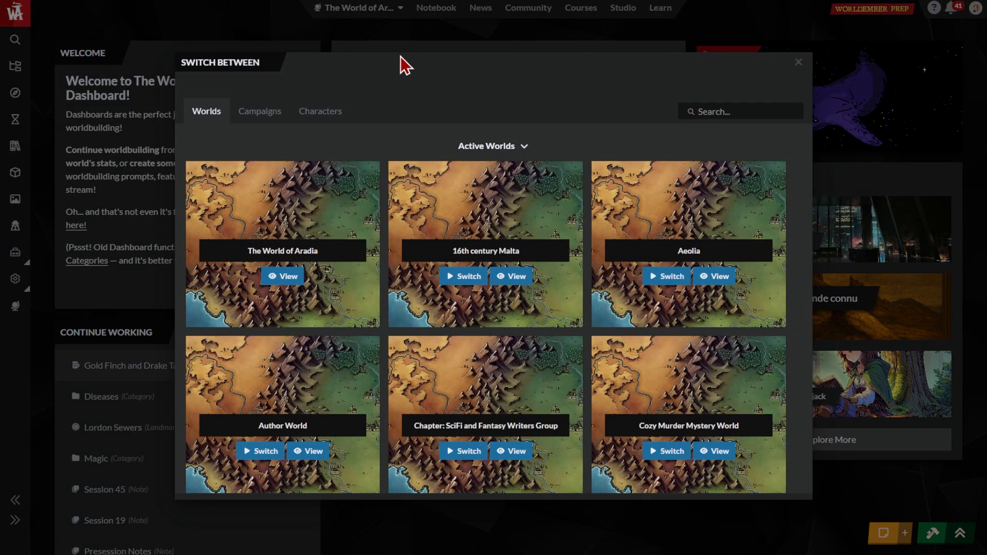
Step: Browse the switcher's campaigns and characters lists, then return to the dashboard
scroll(down, 3)
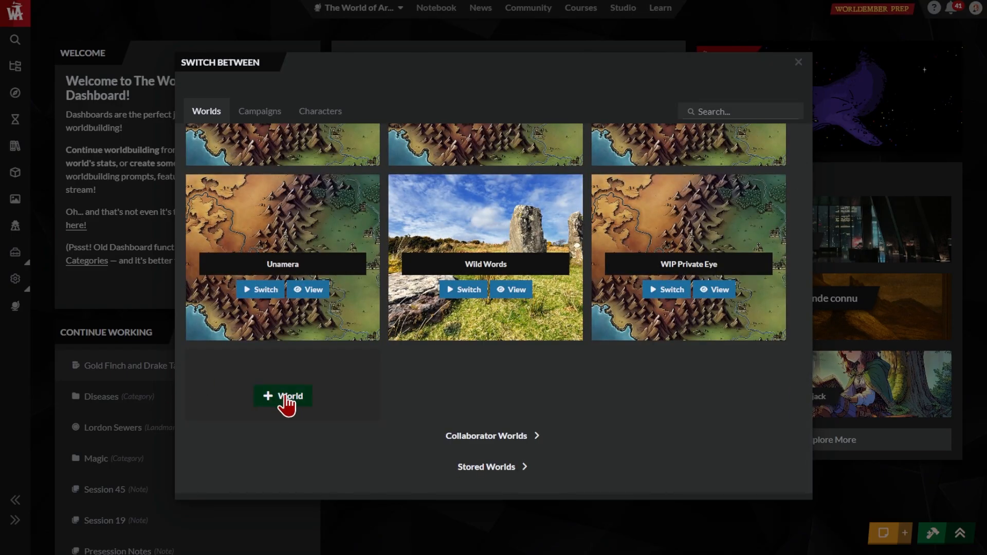
click(259, 111)
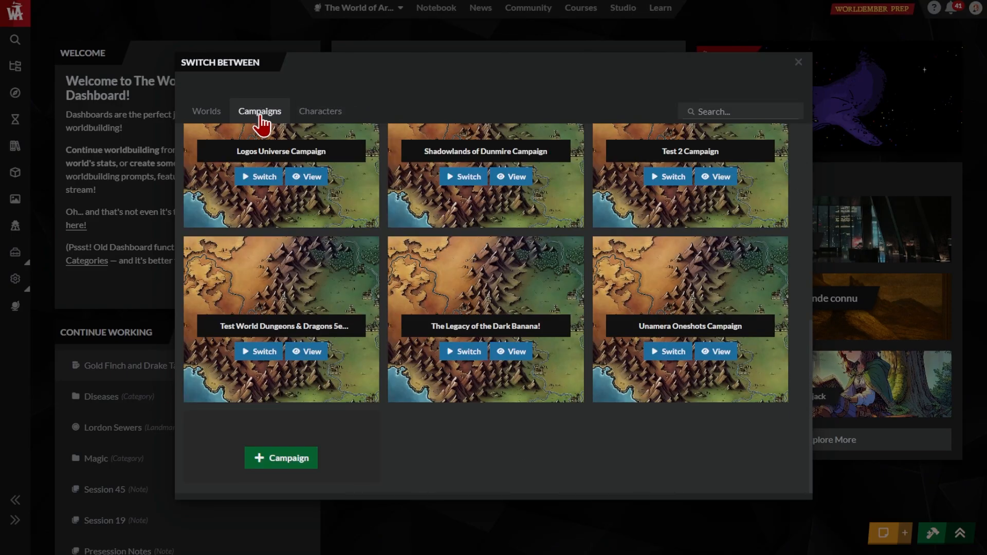
click(320, 111)
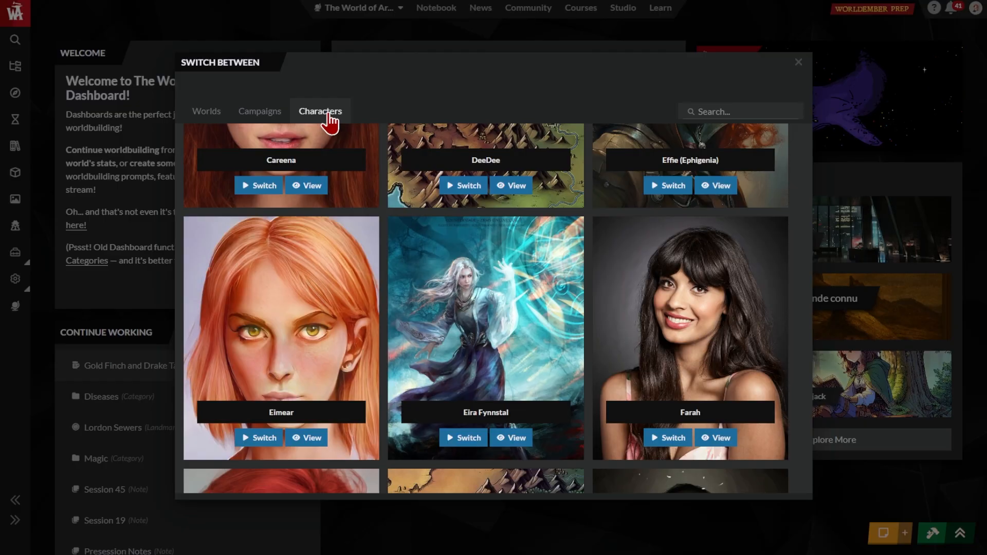
click(798, 62)
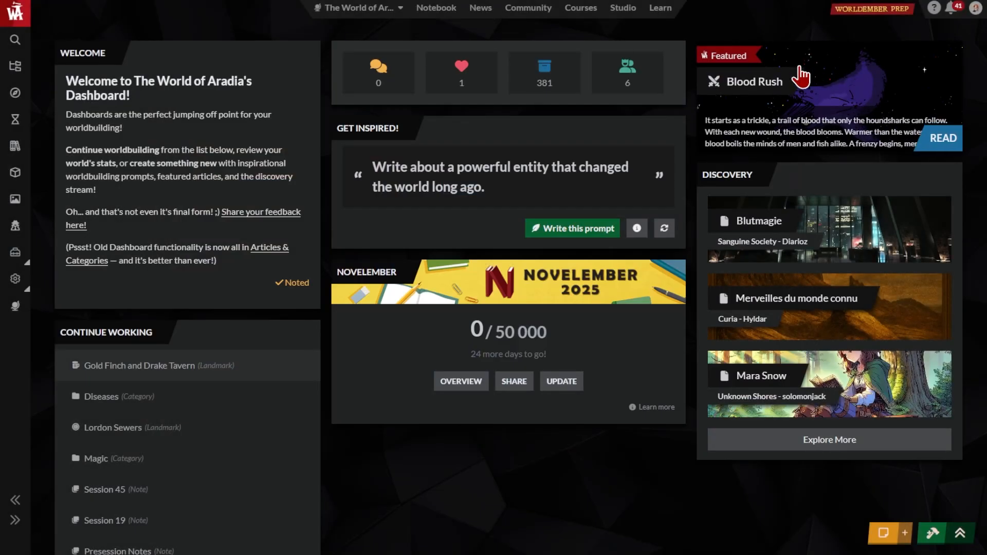
Step: View the notebook and the latest World Anvil news filtered to education and community
click(436, 7)
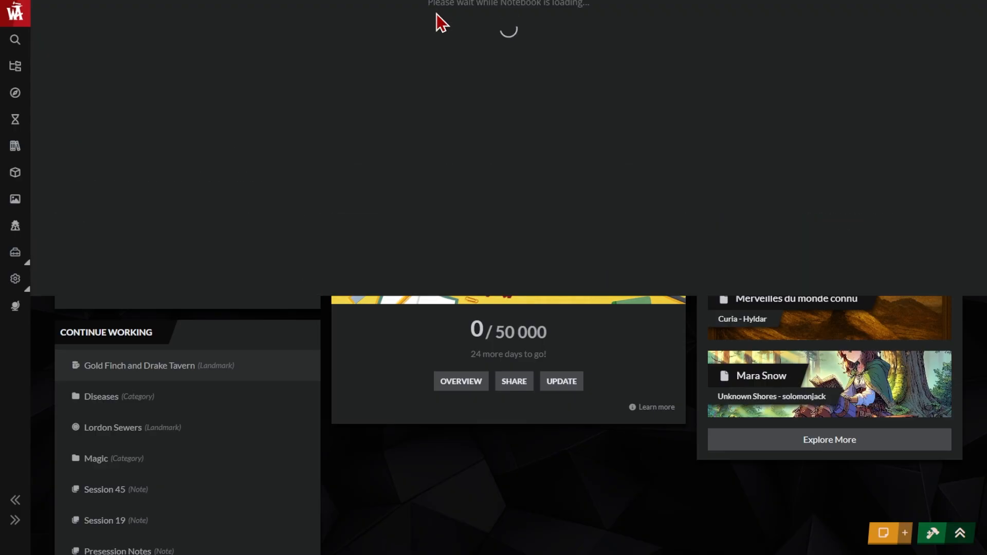
click(104, 489)
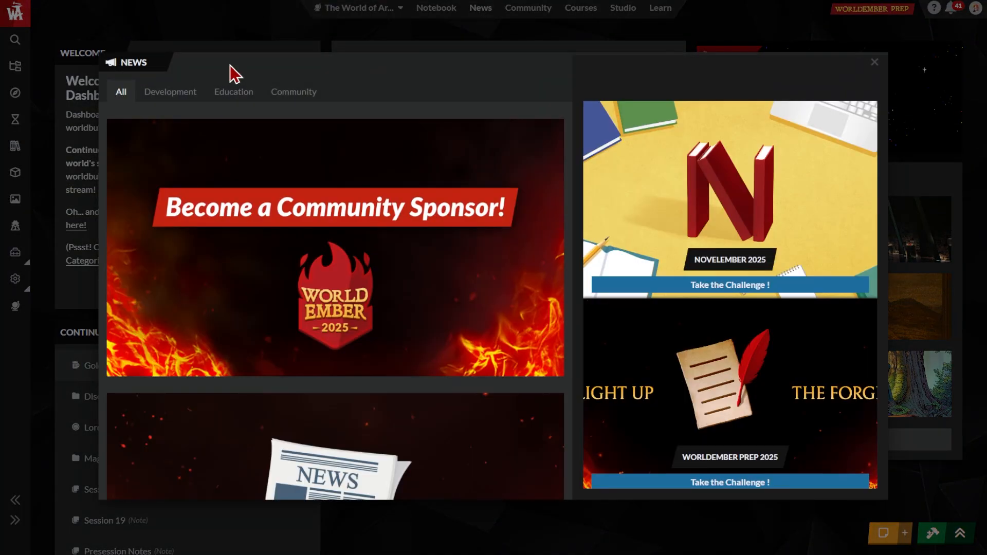
click(234, 92)
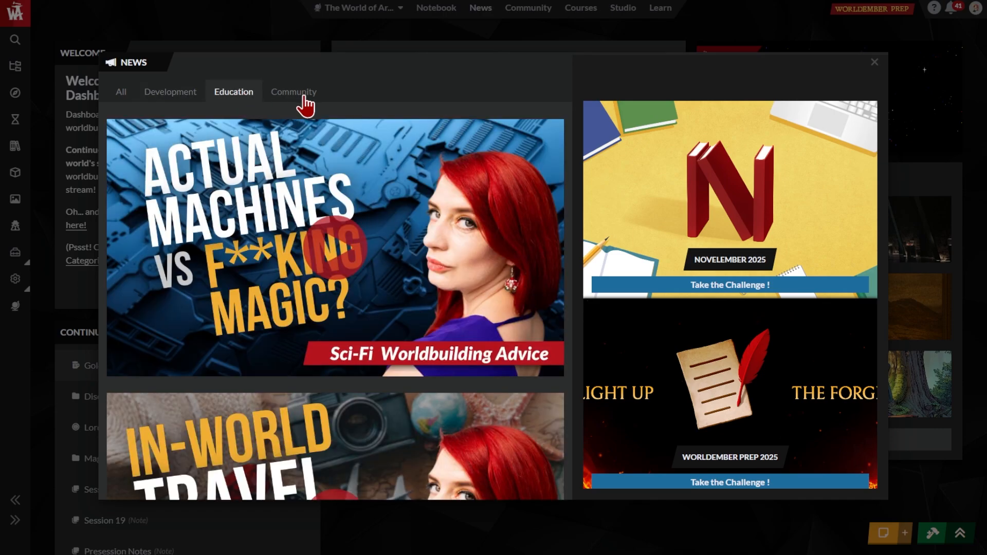
click(293, 92)
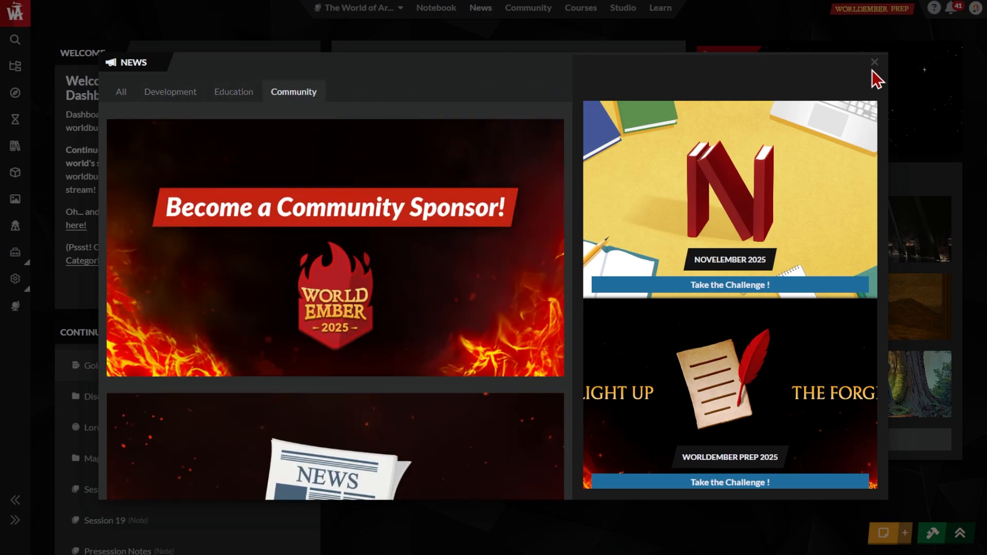
click(874, 62)
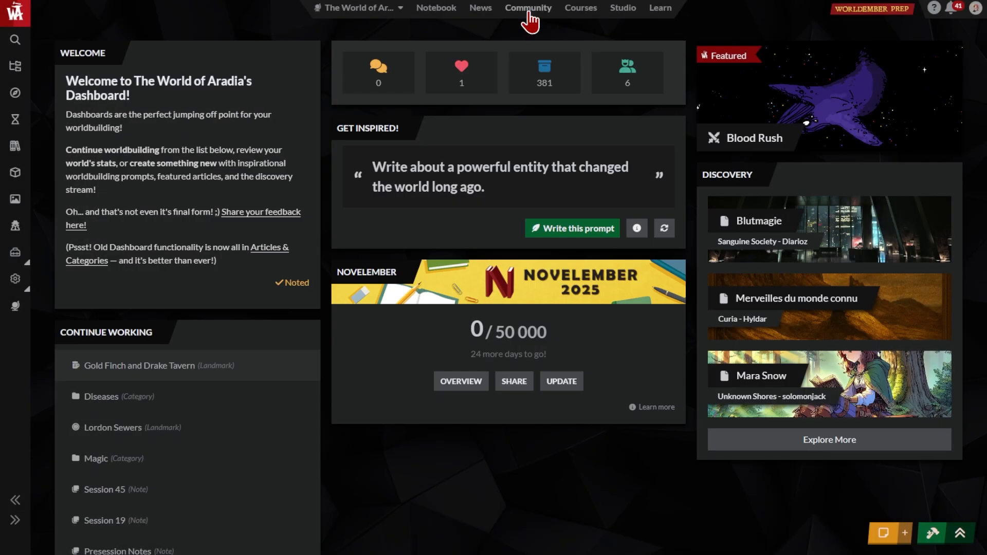
Step: Browse the Community updates feed and its Discovery category highlights
click(528, 8)
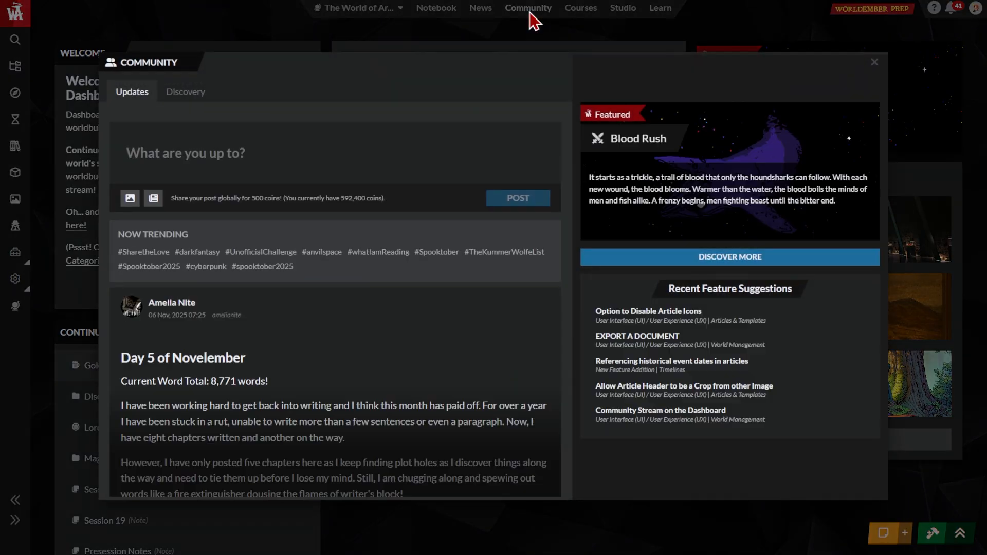
scroll(down, 3)
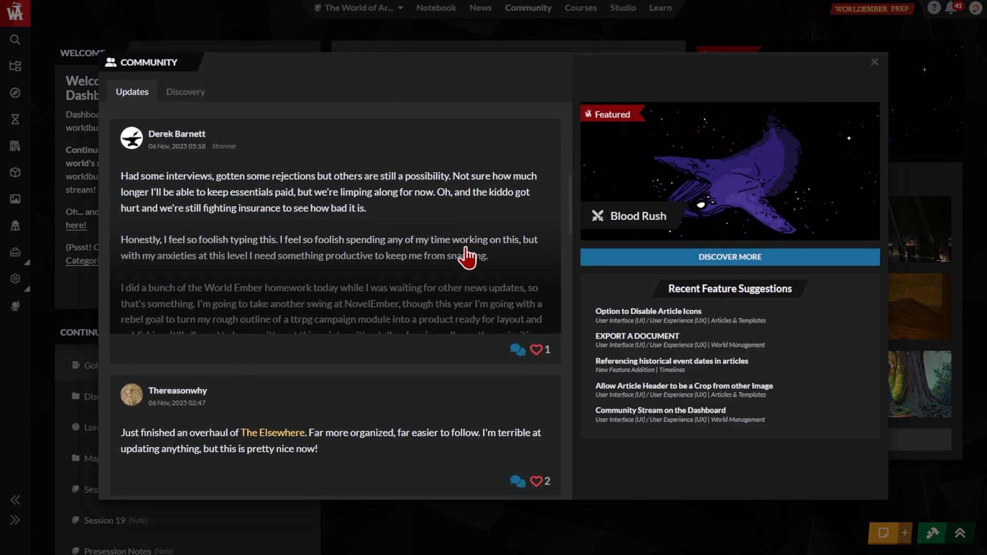
click(185, 91)
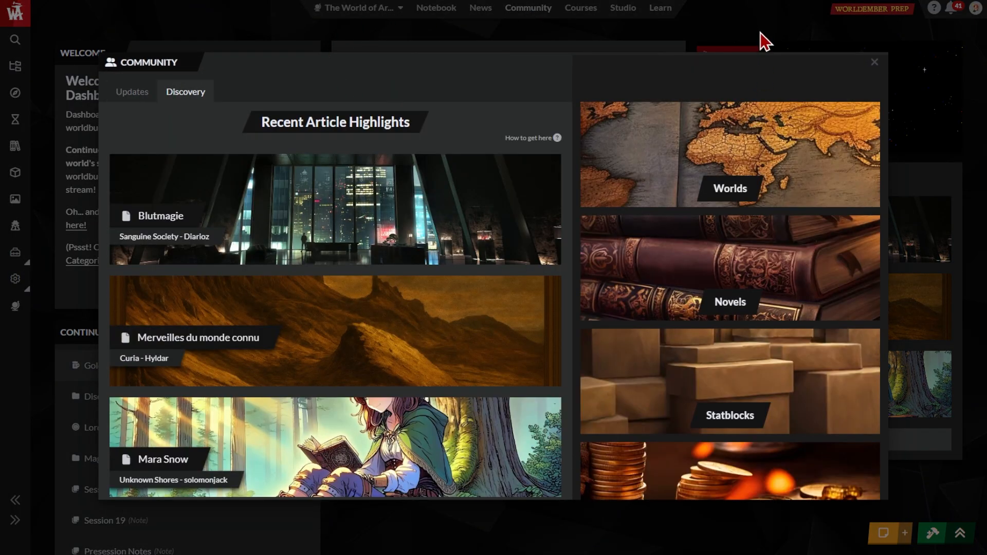
mouse_move(739, 169)
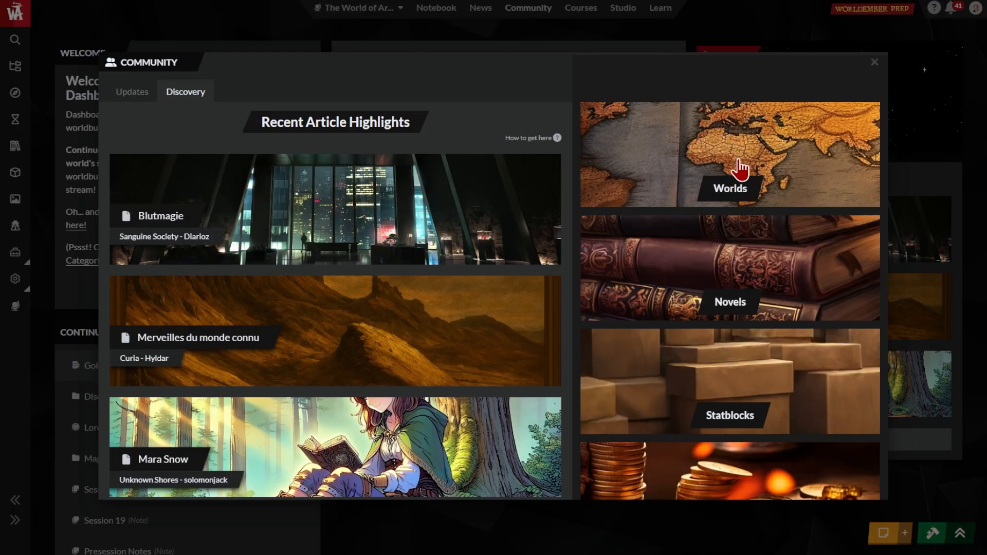
mouse_move(797, 271)
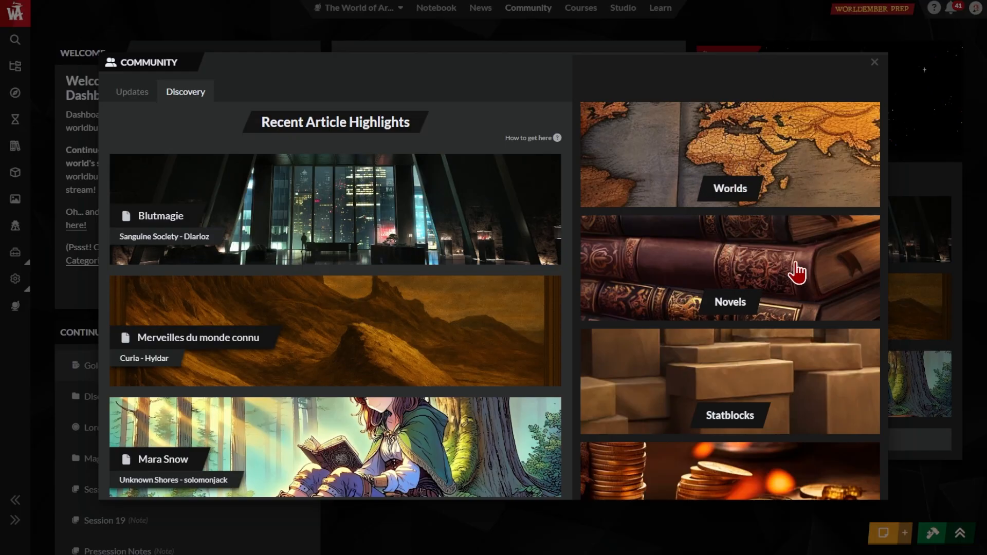
scroll(down, 3)
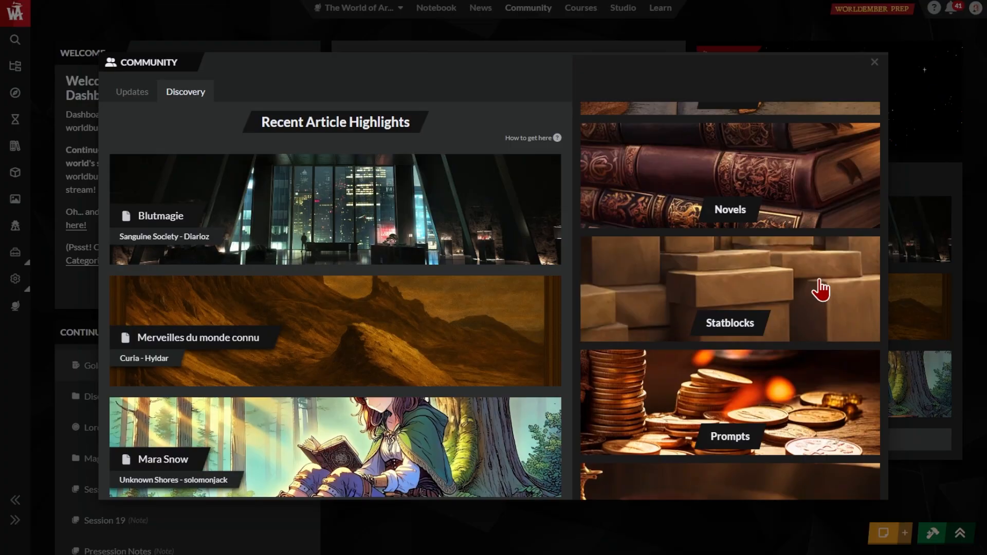
click(579, 7)
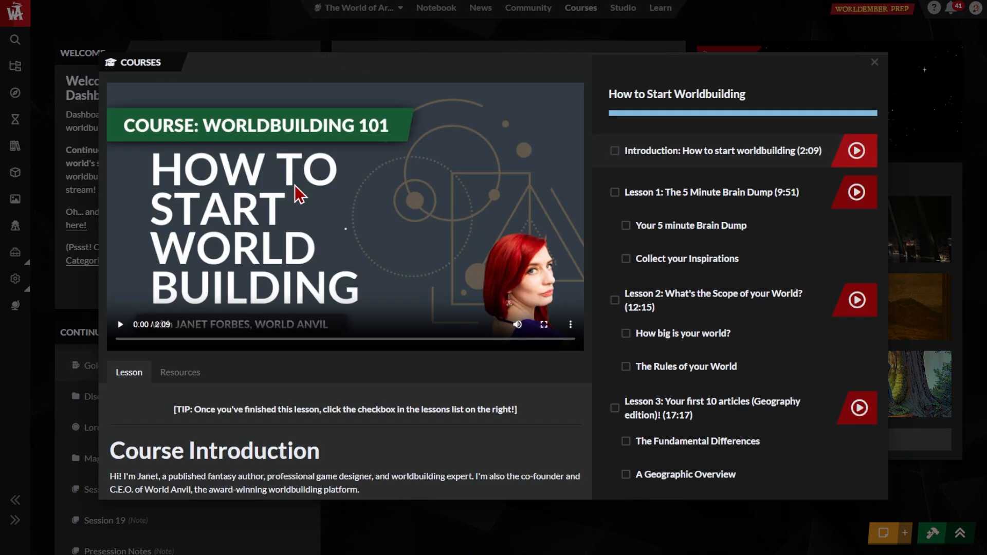
Step: Open Lesson 3 on the first ten locations in the Worldbuilding 101 course
click(857, 407)
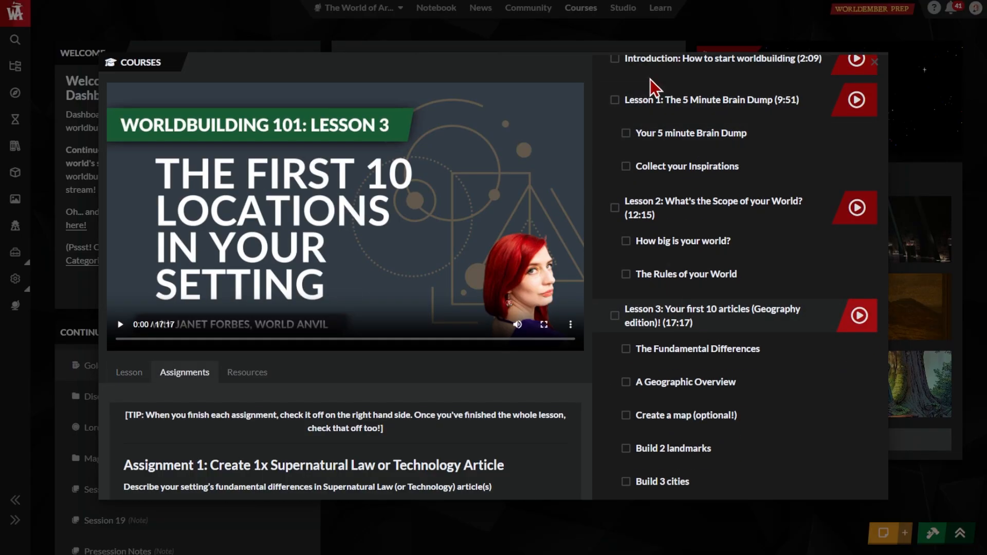
mouse_move(128, 372)
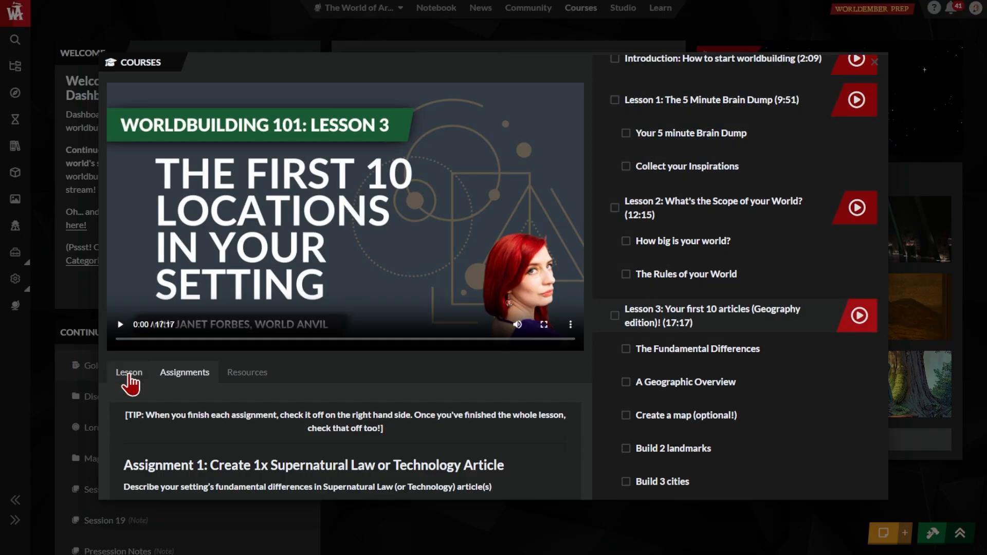
Step: Visit the World Anvil Learn center and browse down its page
click(659, 8)
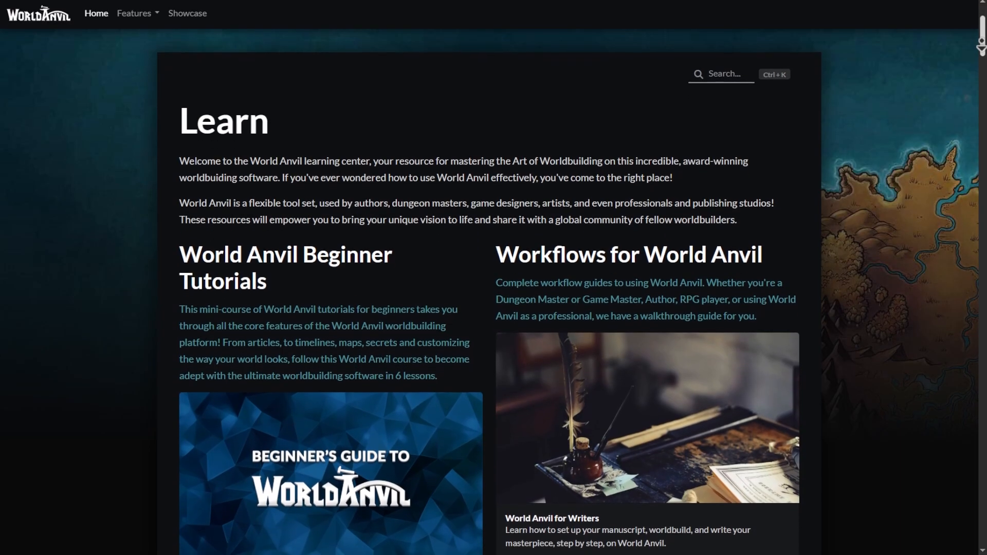
scroll(down, 3)
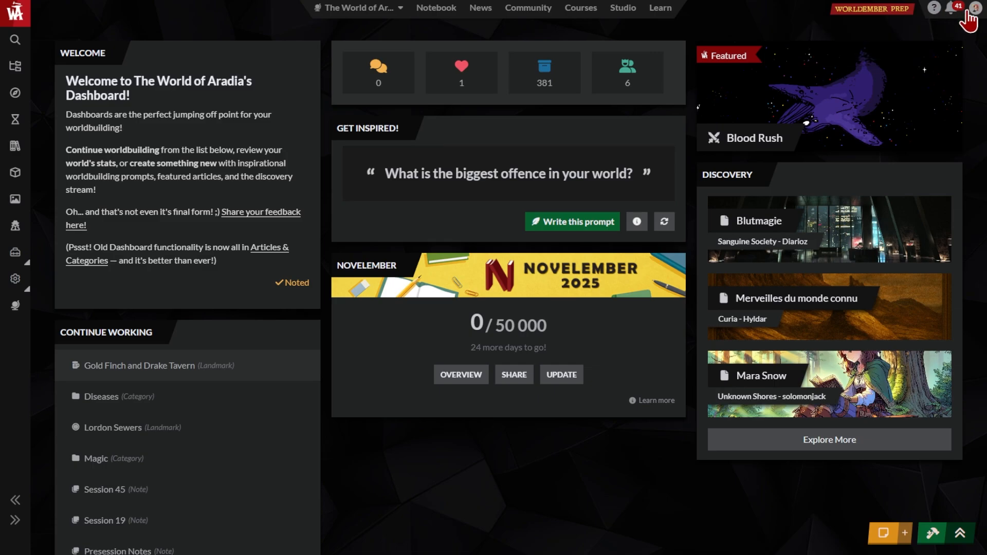
click(974, 8)
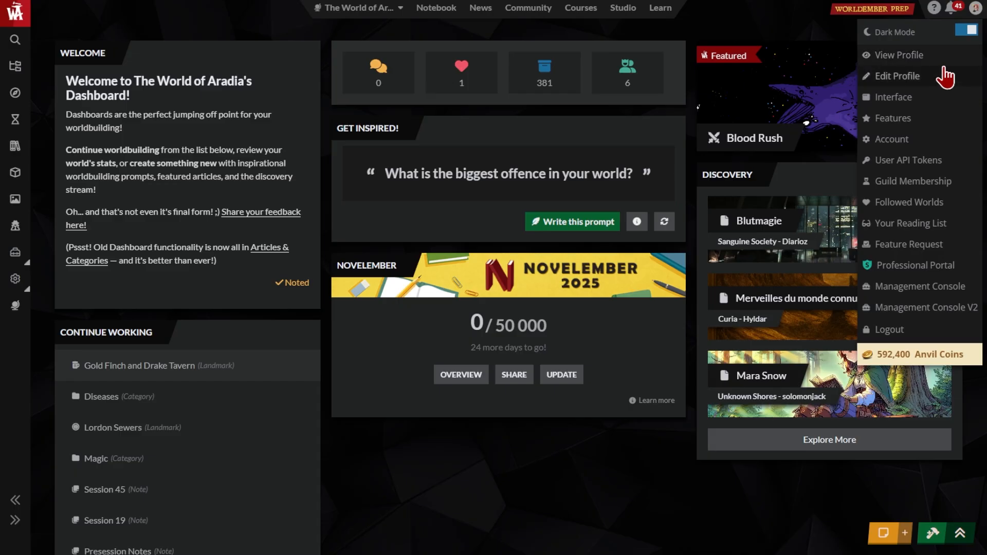
click(968, 32)
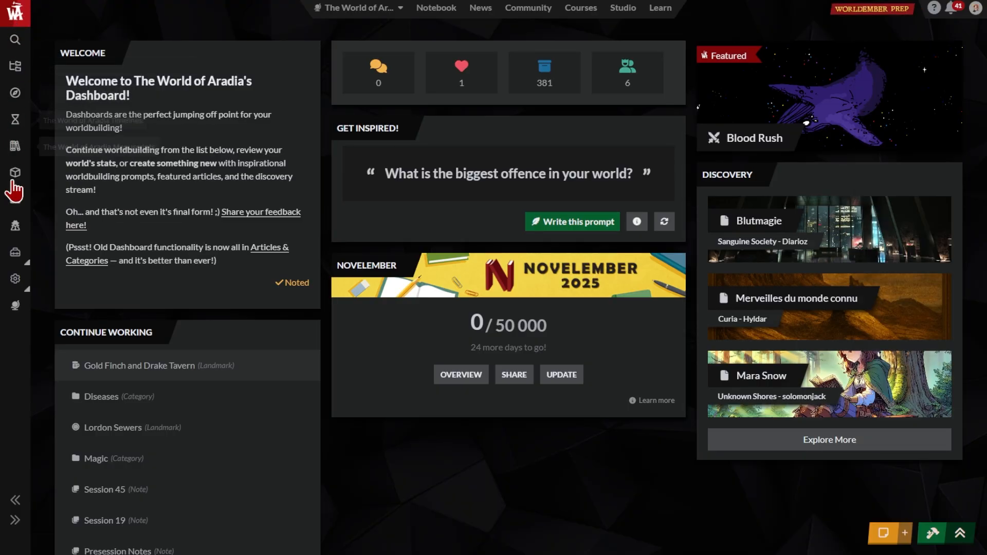
mouse_move(16, 93)
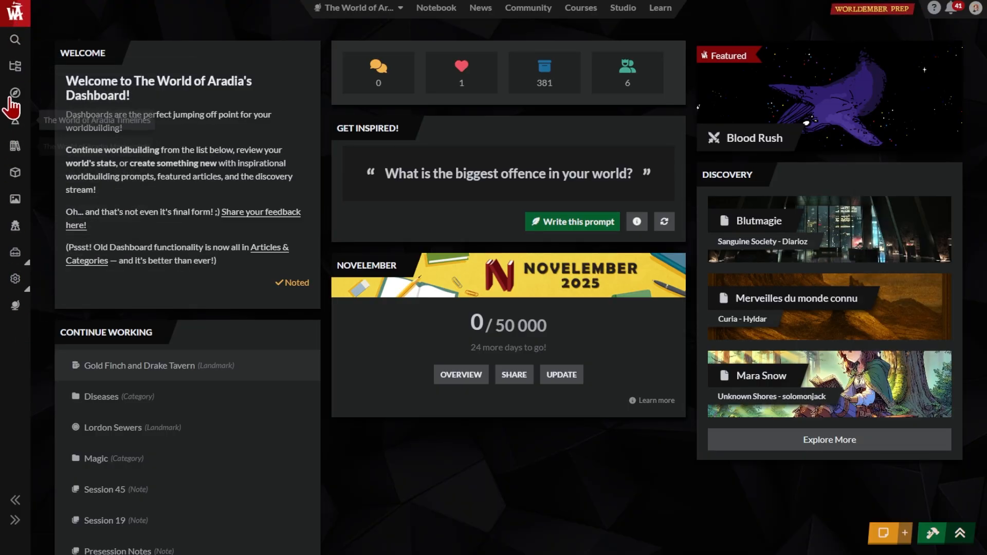
mouse_move(51, 12)
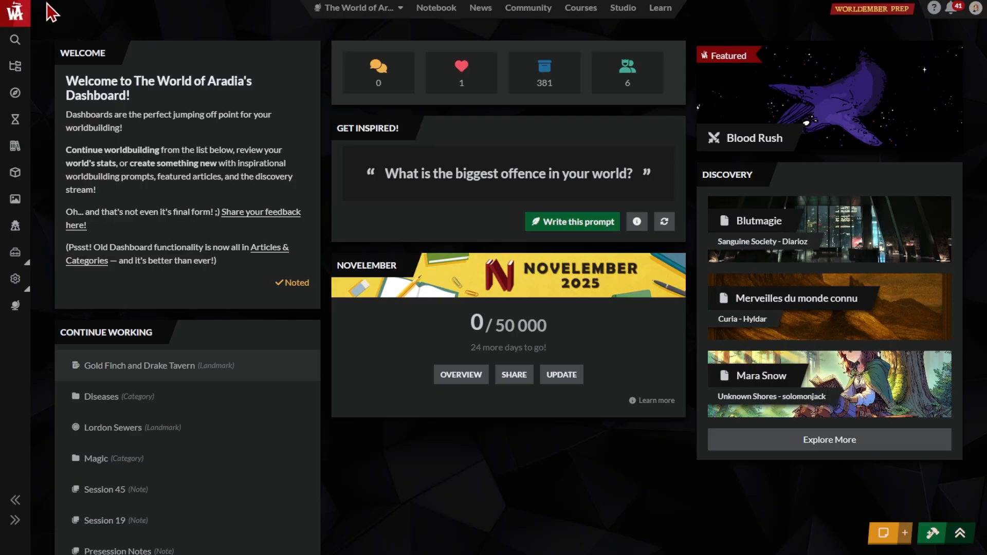
mouse_move(18, 509)
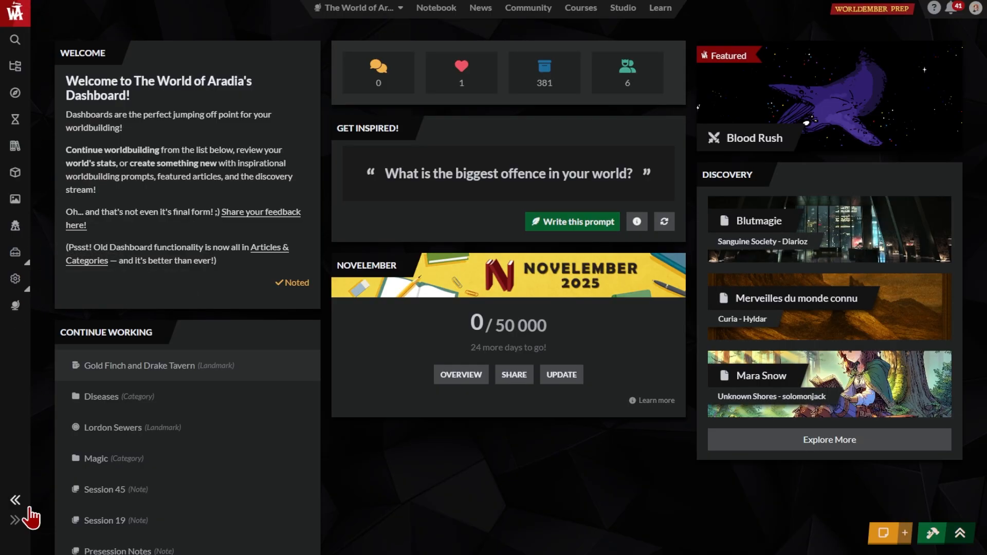
click(15, 504)
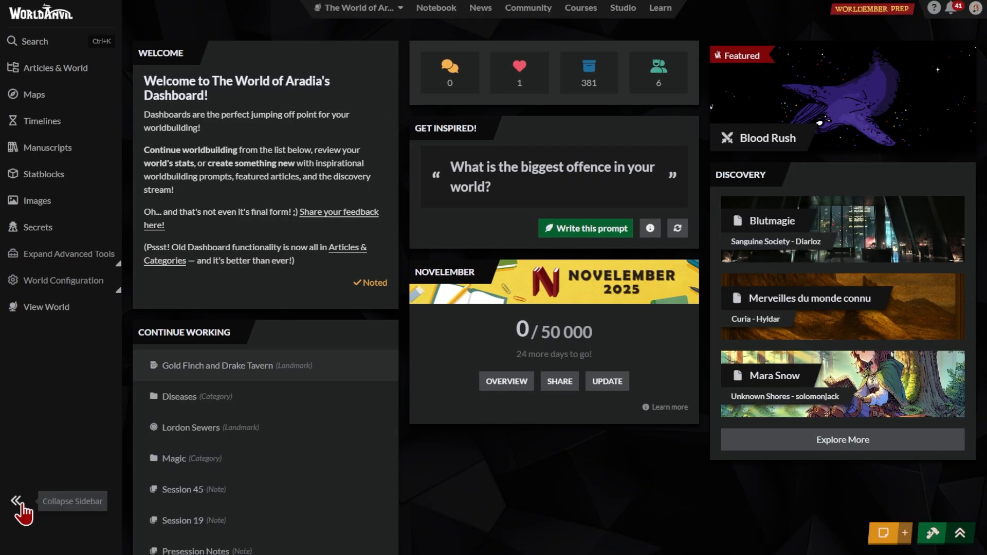
click(18, 503)
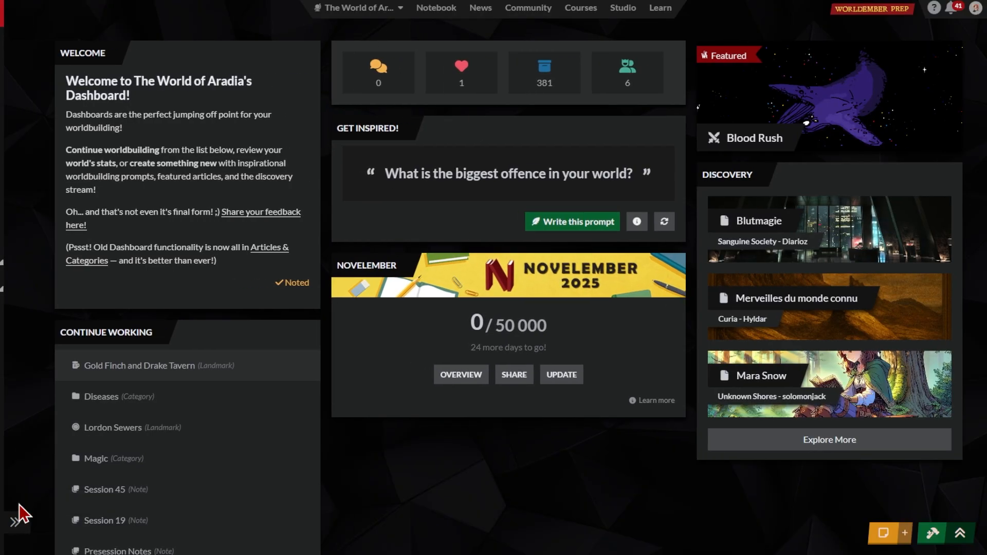
click(18, 510)
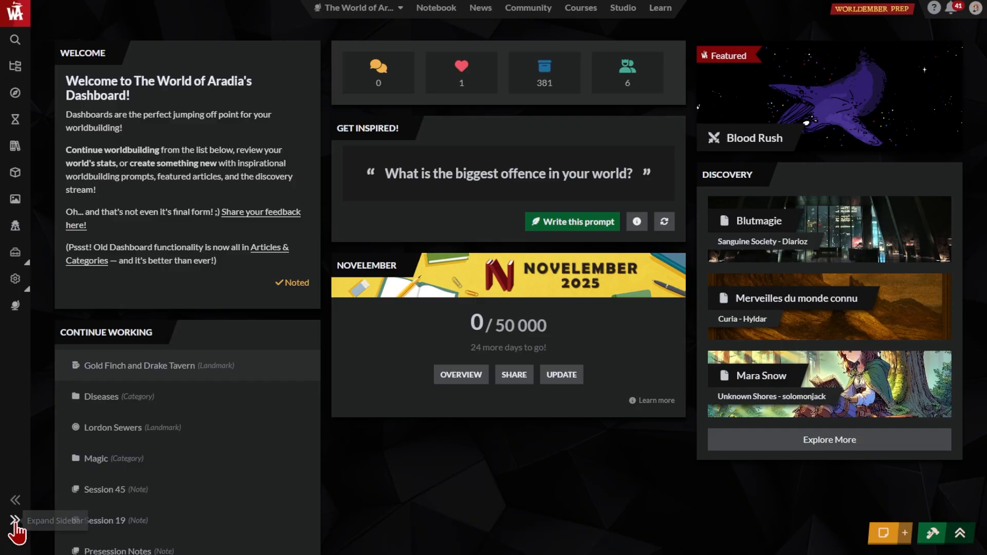
mouse_move(47, 491)
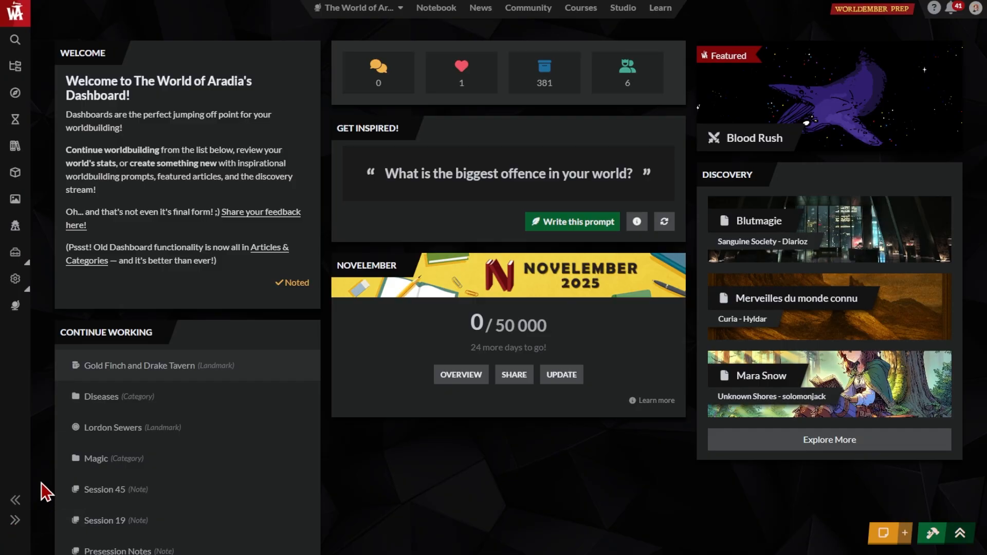
mouse_move(47, 88)
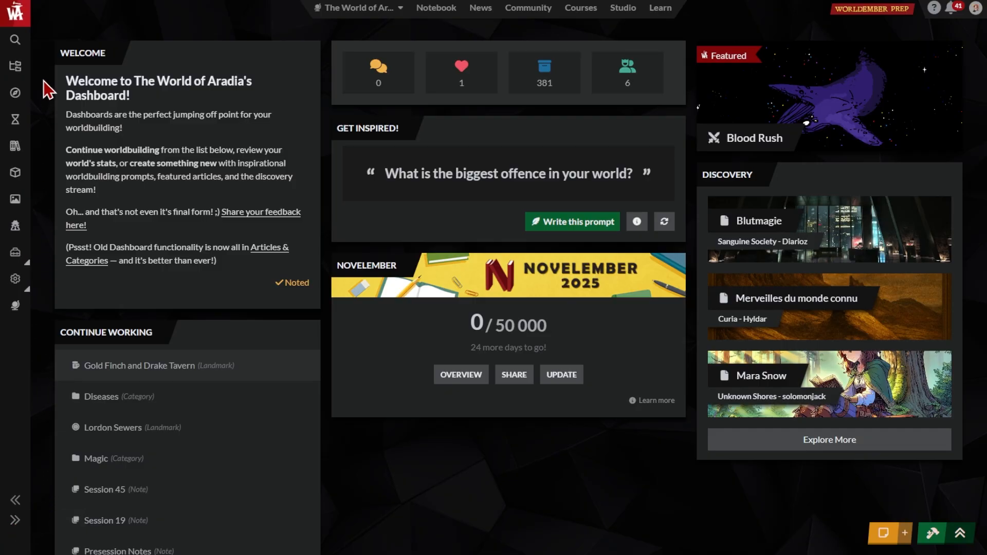
mouse_move(16, 12)
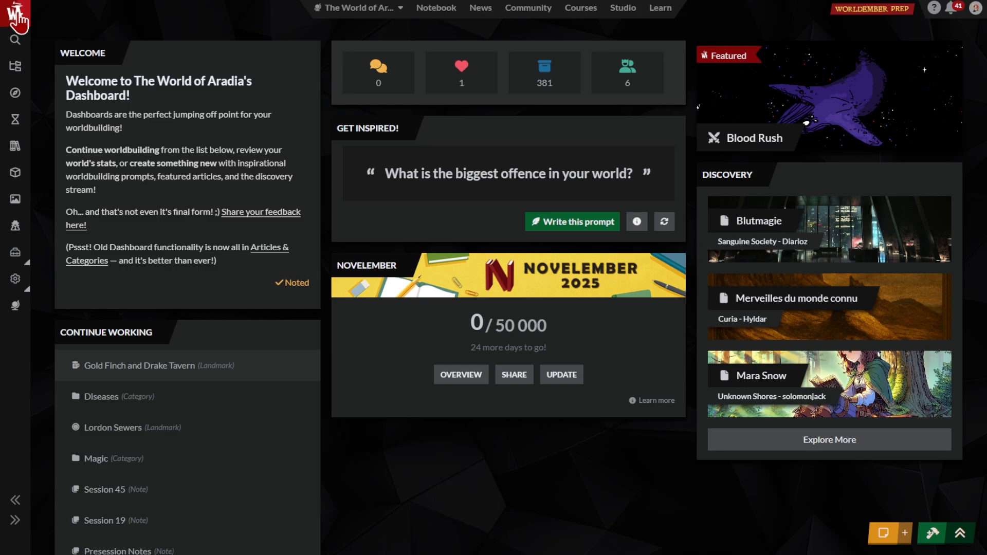
Step: Preview the sidebar's search, article tree and maps panels, then show the Timelines list
click(15, 41)
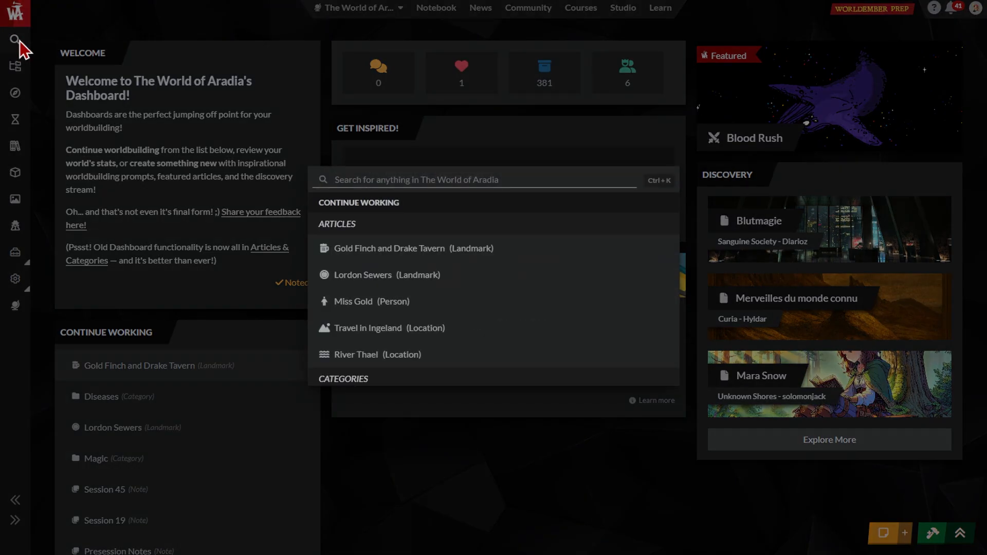
click(15, 66)
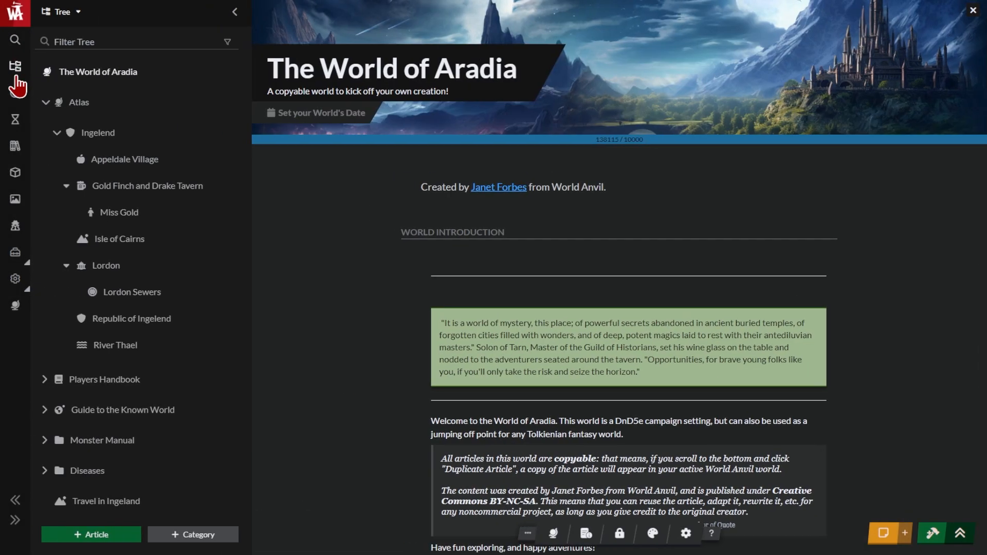
click(16, 92)
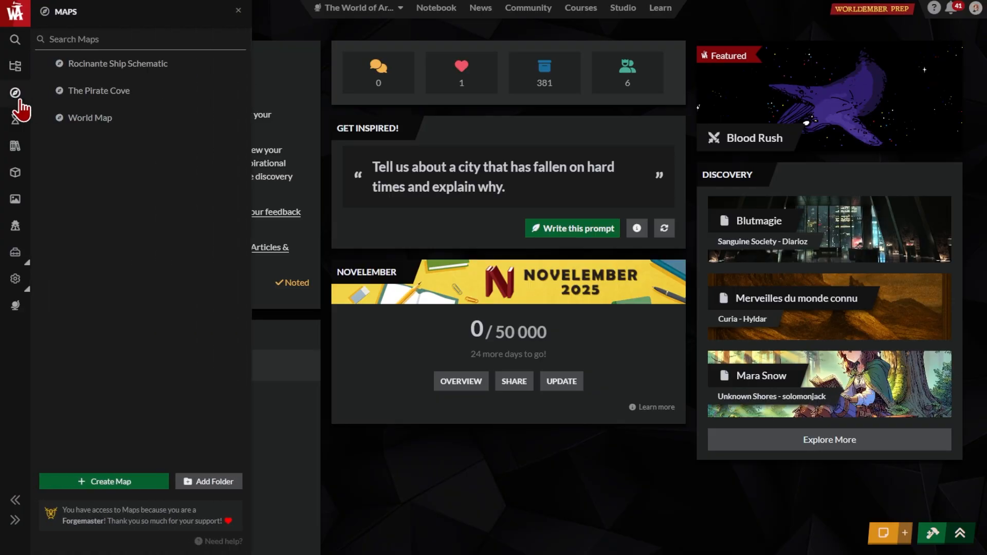
click(15, 146)
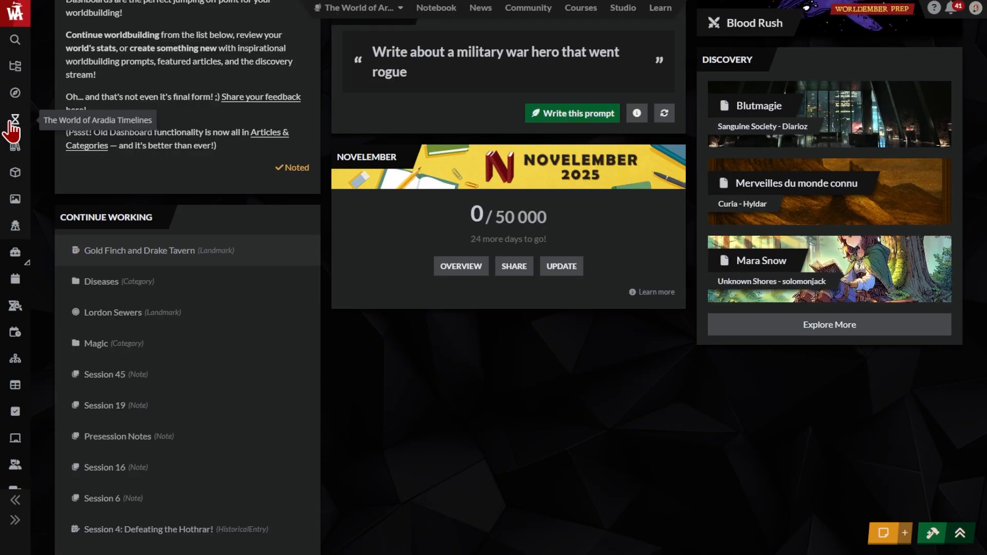
click(16, 119)
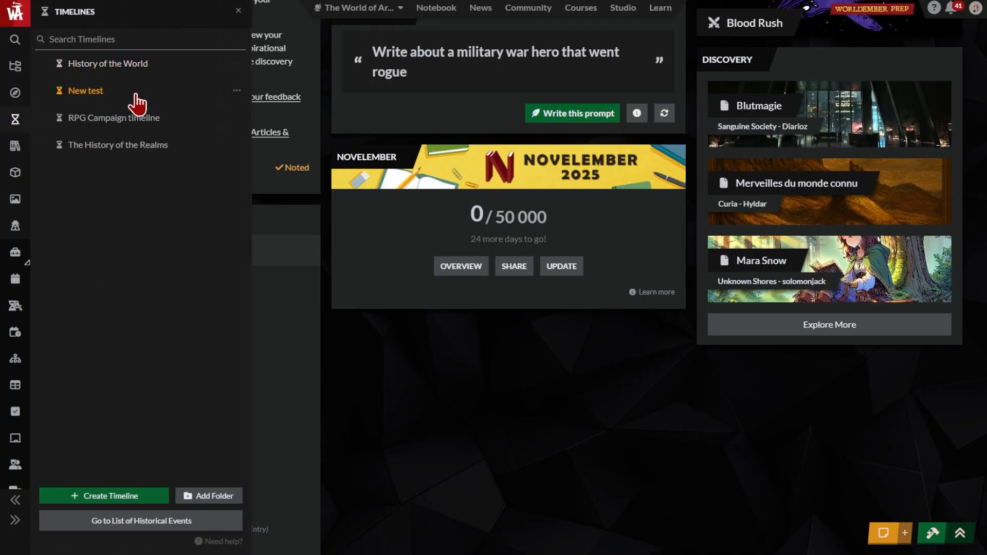
mouse_move(219, 544)
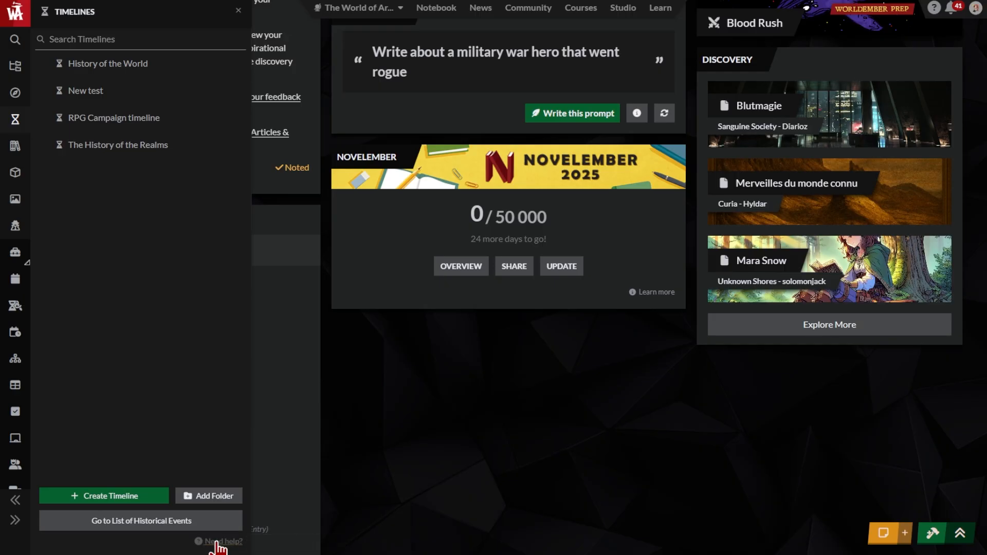
mouse_move(222, 541)
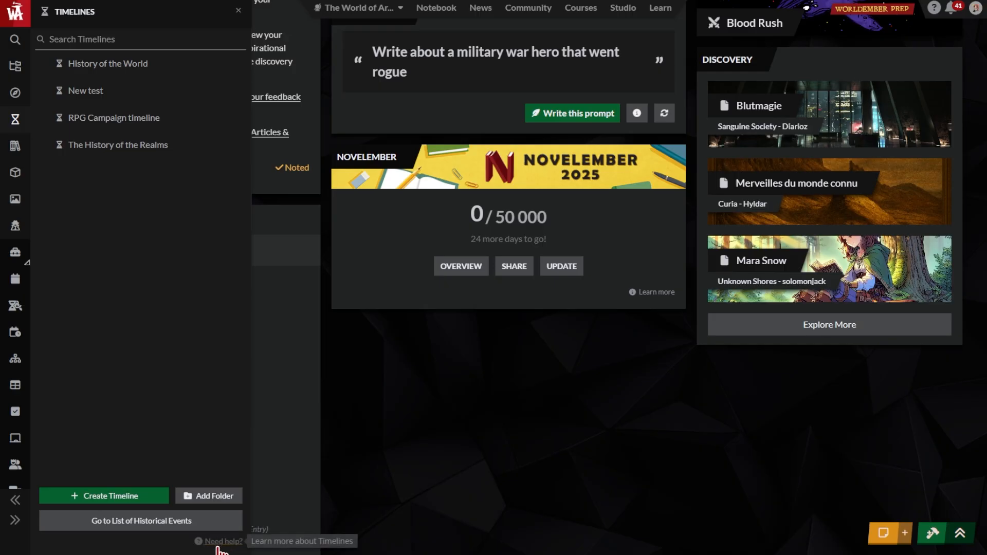
Step: Create a new timeline titled 'New timeline!' from the Timelines panel
click(104, 496)
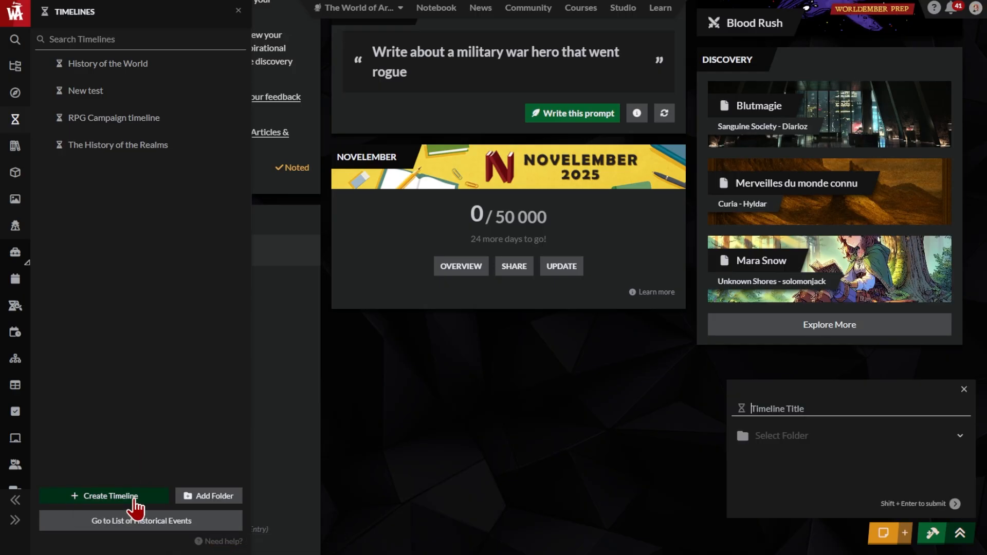
text(New timeline!)
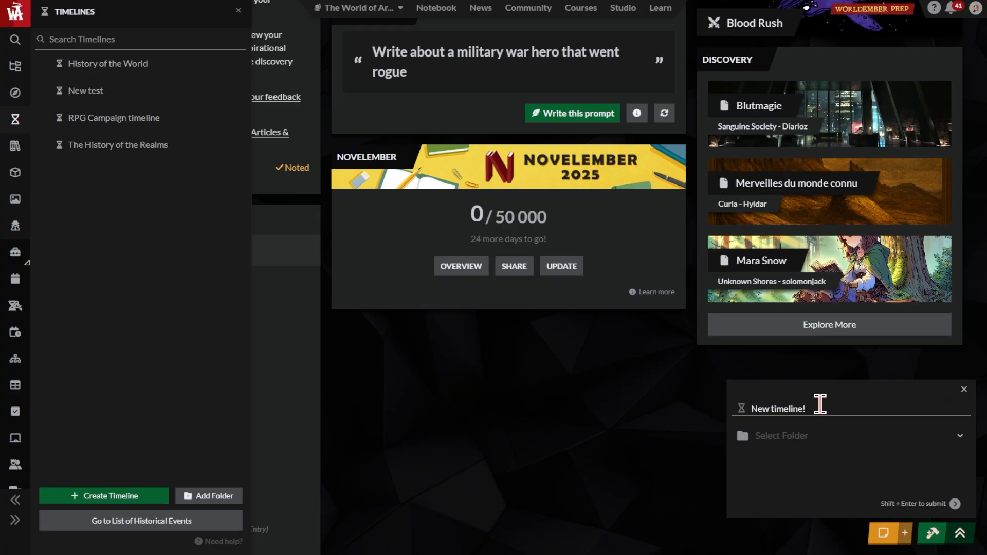
click(957, 504)
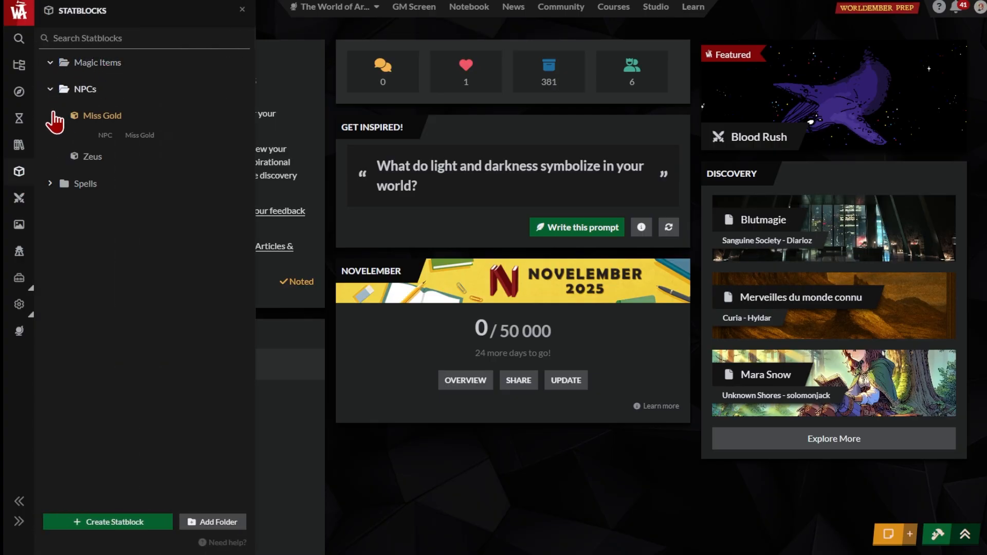
mouse_move(413, 8)
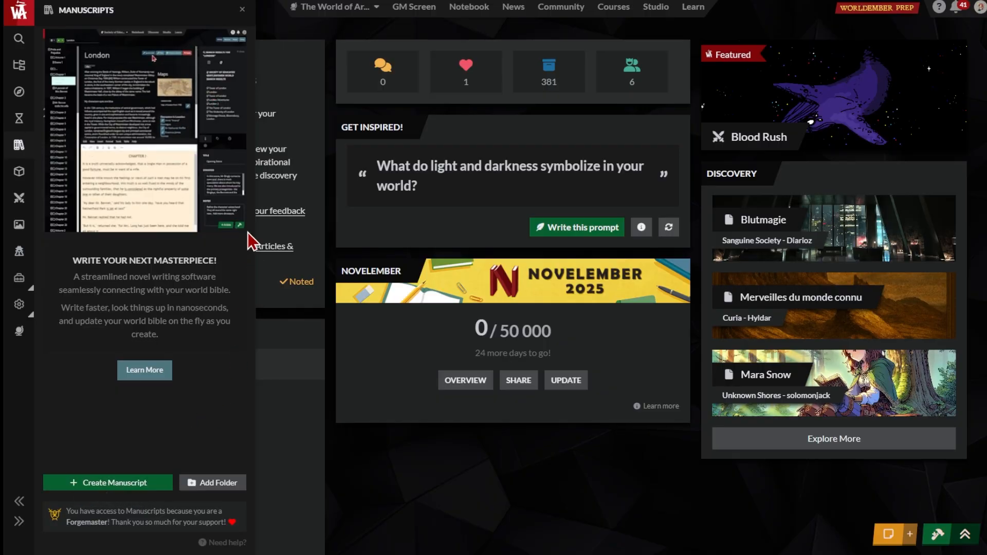
Step: Close the Manuscripts side panel to return to the dashboard
click(241, 9)
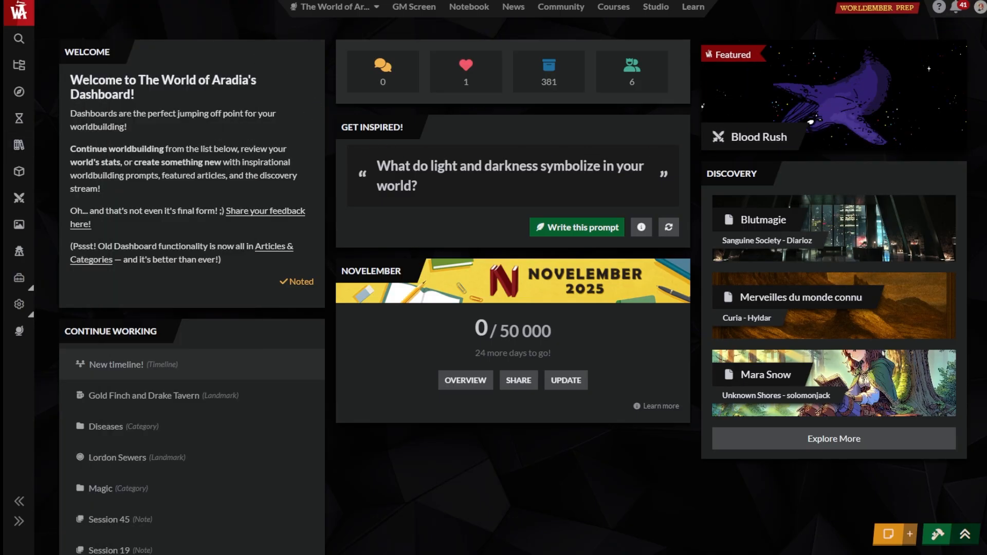
mouse_move(978, 7)
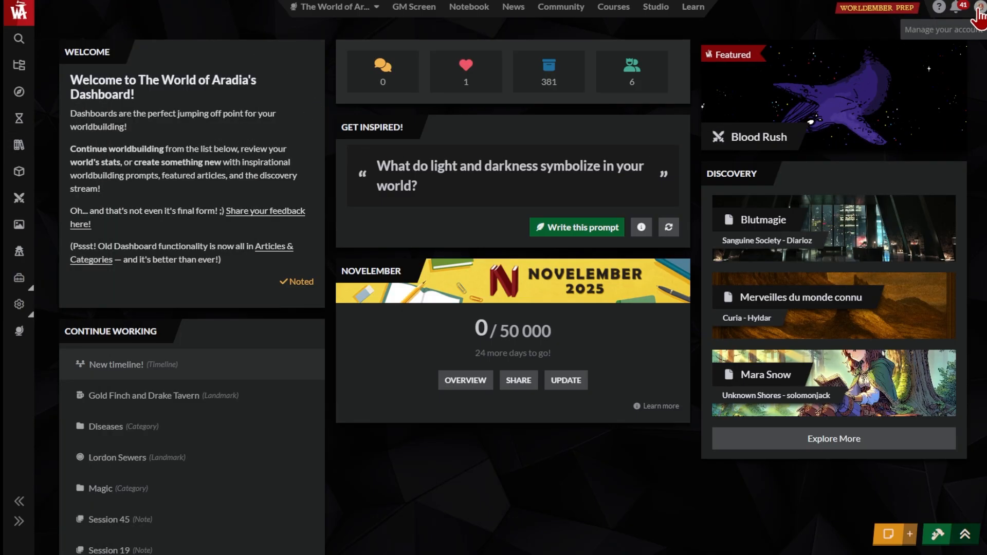
click(980, 9)
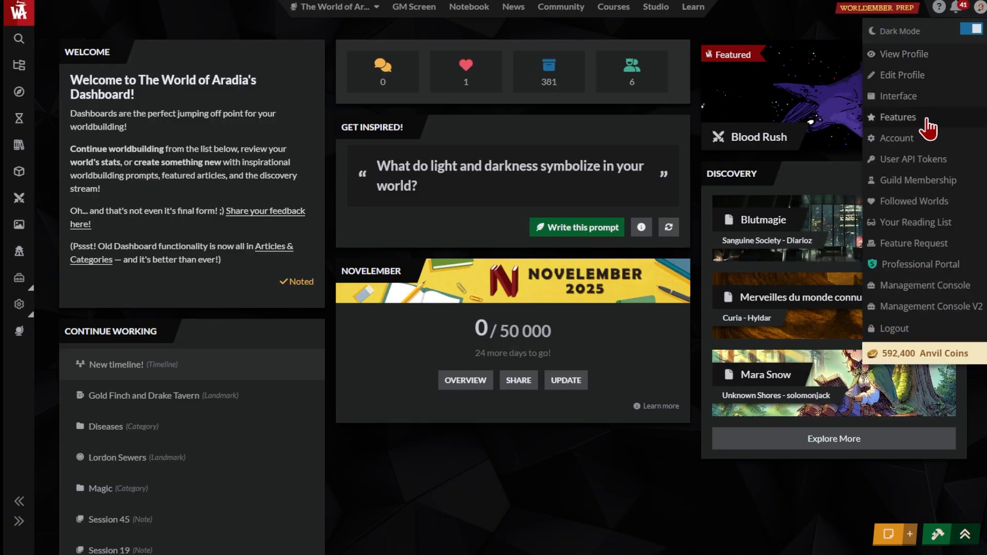
click(896, 116)
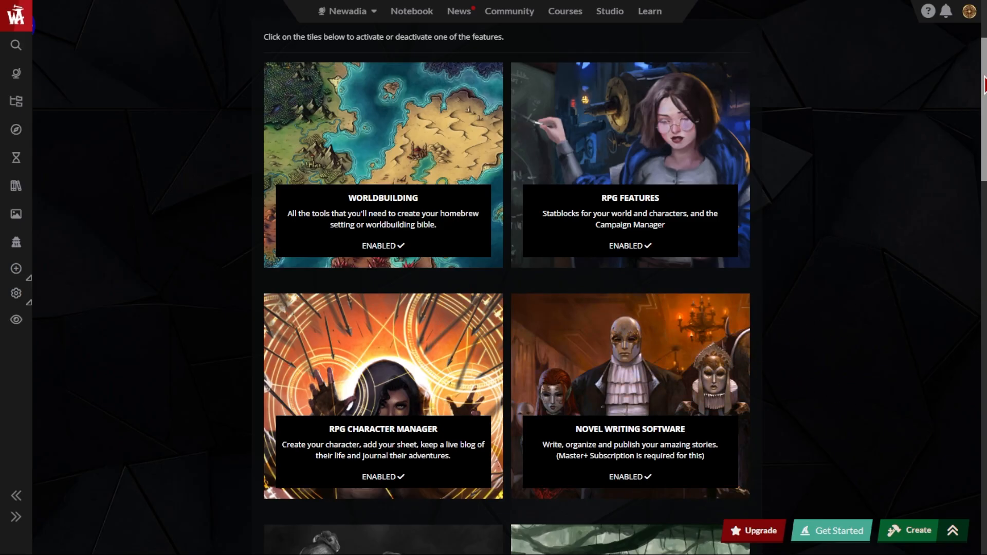
scroll(down, 3)
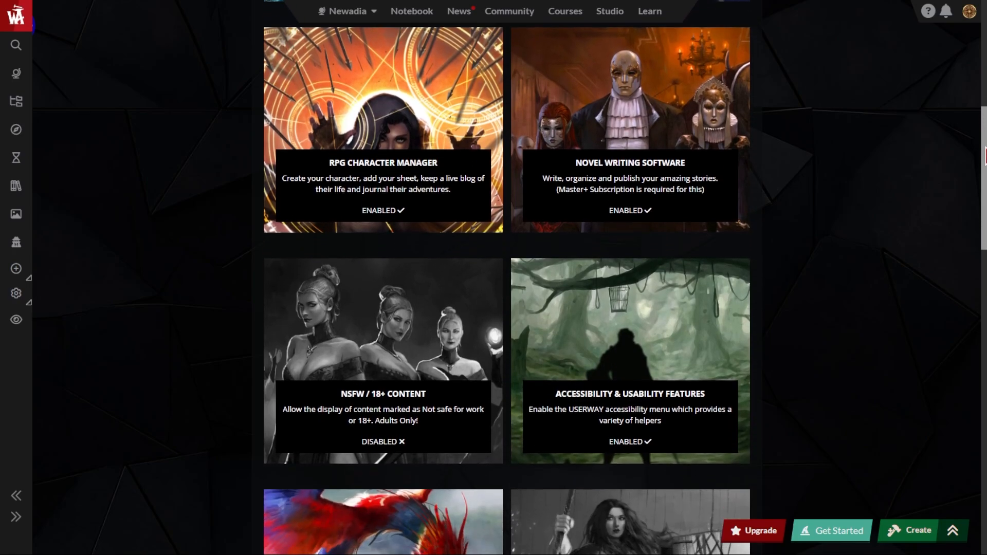
scroll(down, 3)
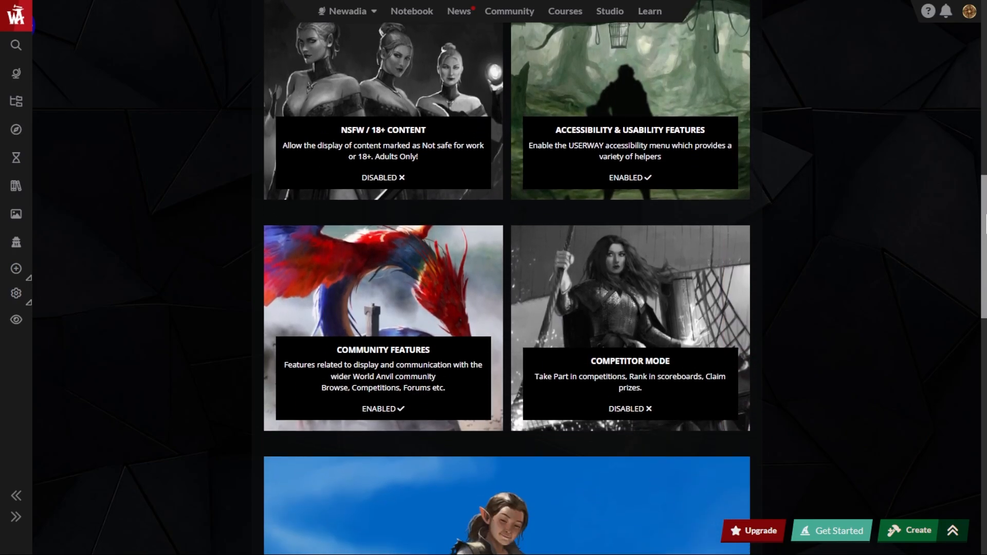
scroll(down, 3)
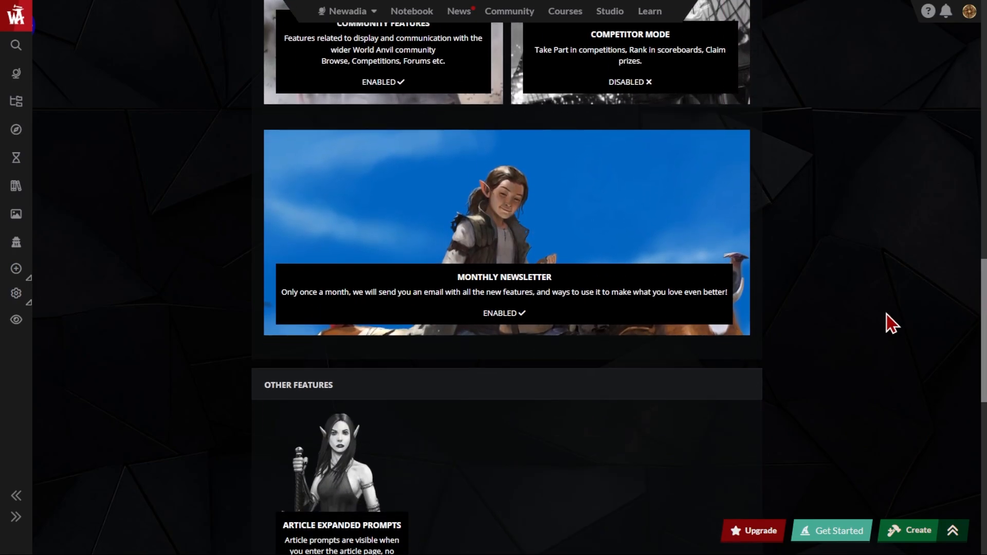
mouse_move(595, 236)
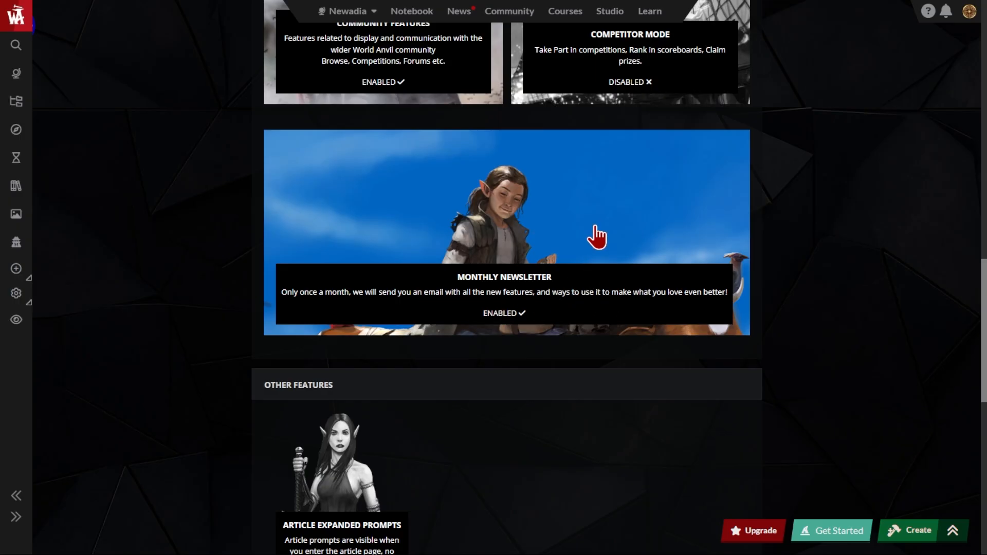
mouse_move(515, 336)
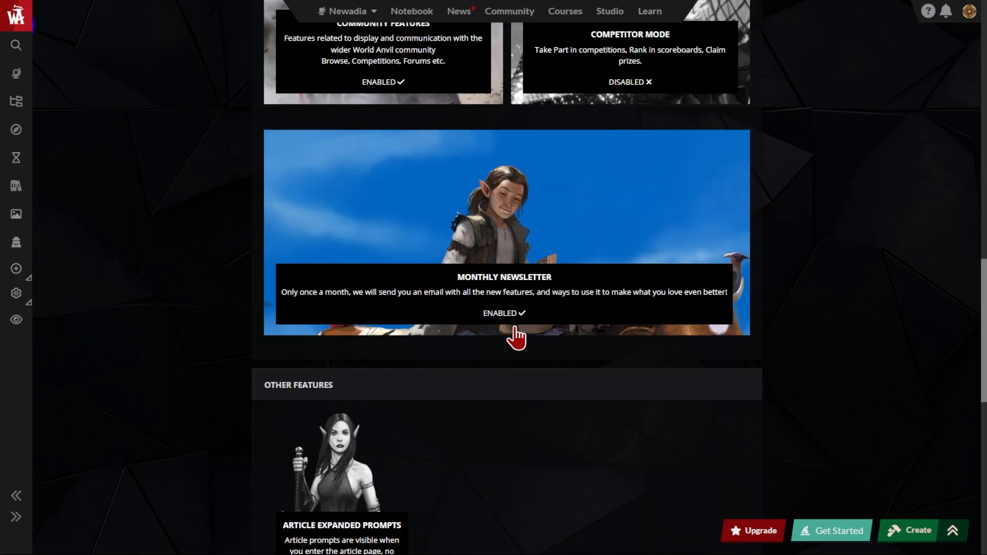
mouse_move(566, 332)
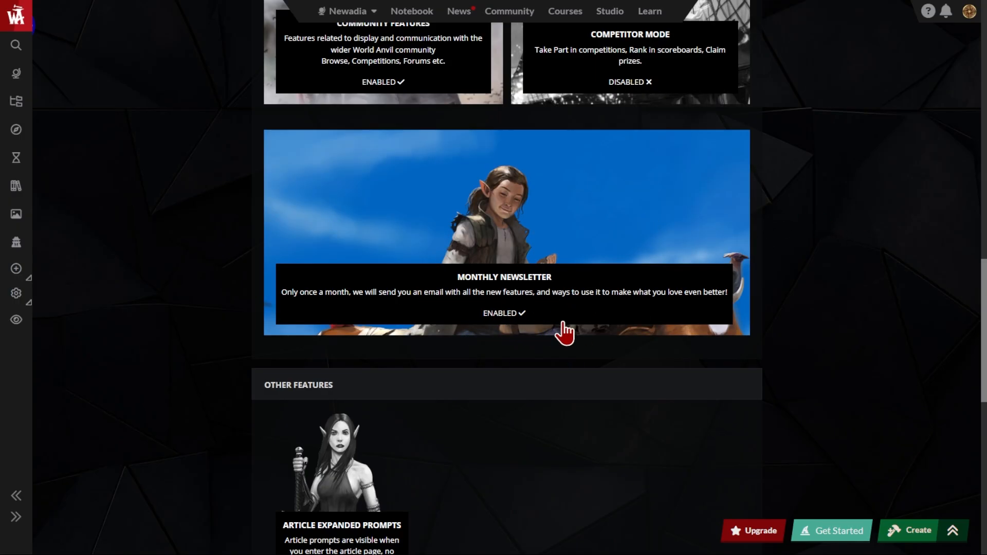
mouse_move(907, 486)
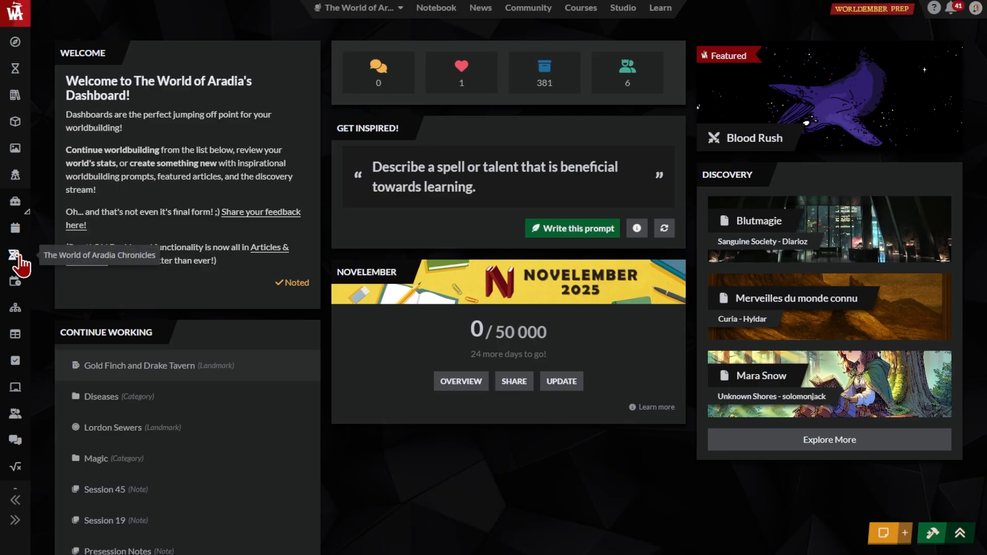
mouse_move(15, 334)
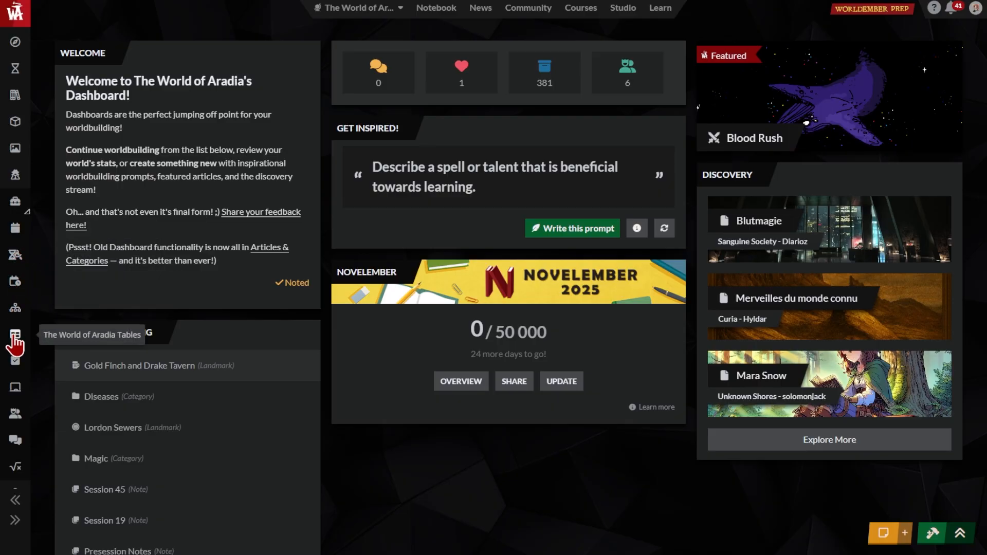
mouse_move(15, 418)
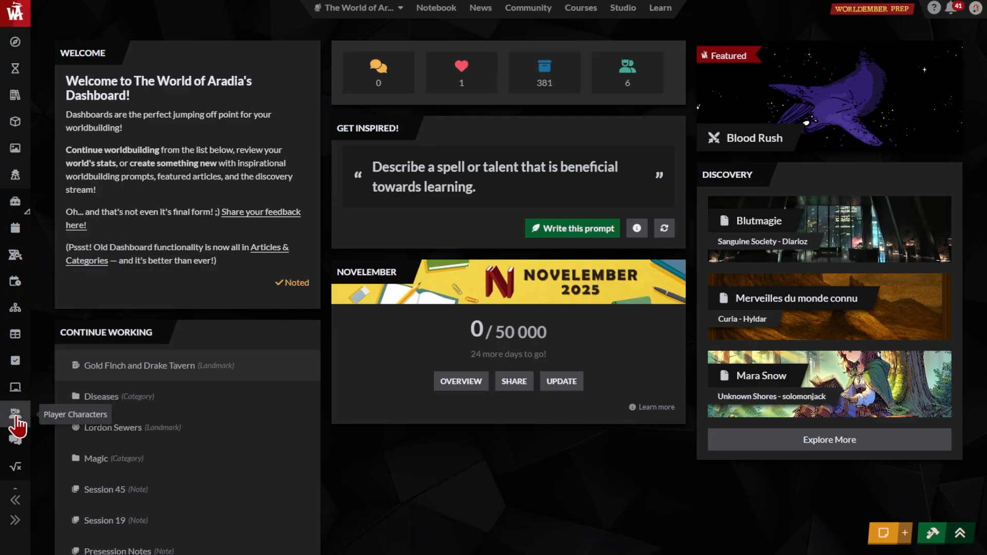
Step: Scroll through The World of Aradia dashboard's stats, prompts and discovery panels
scroll(down, 3)
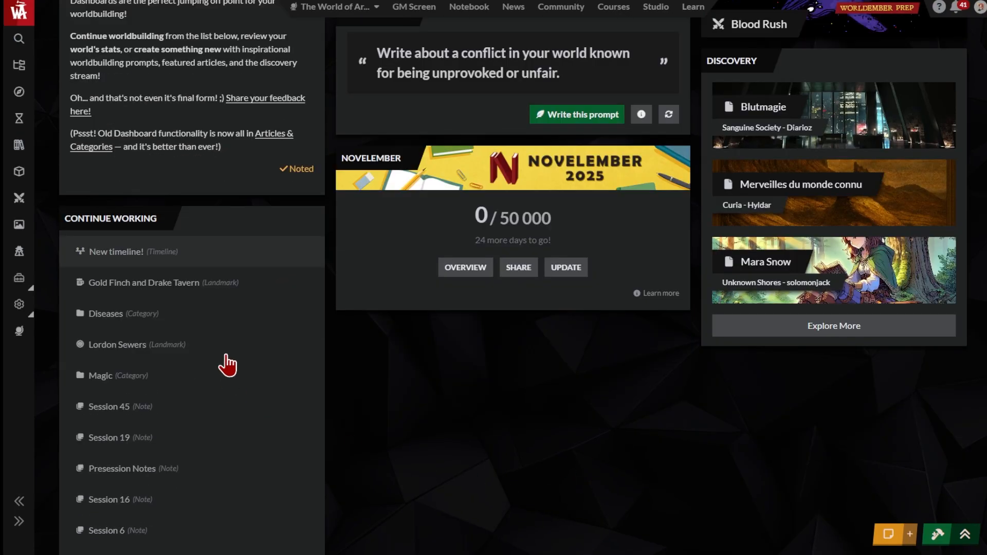
scroll(up, 3)
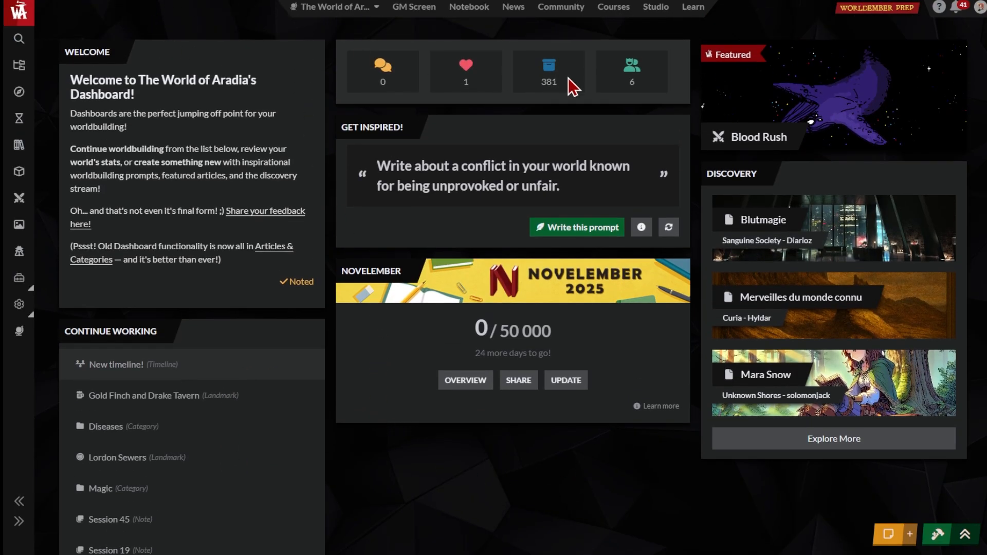
mouse_move(83, 24)
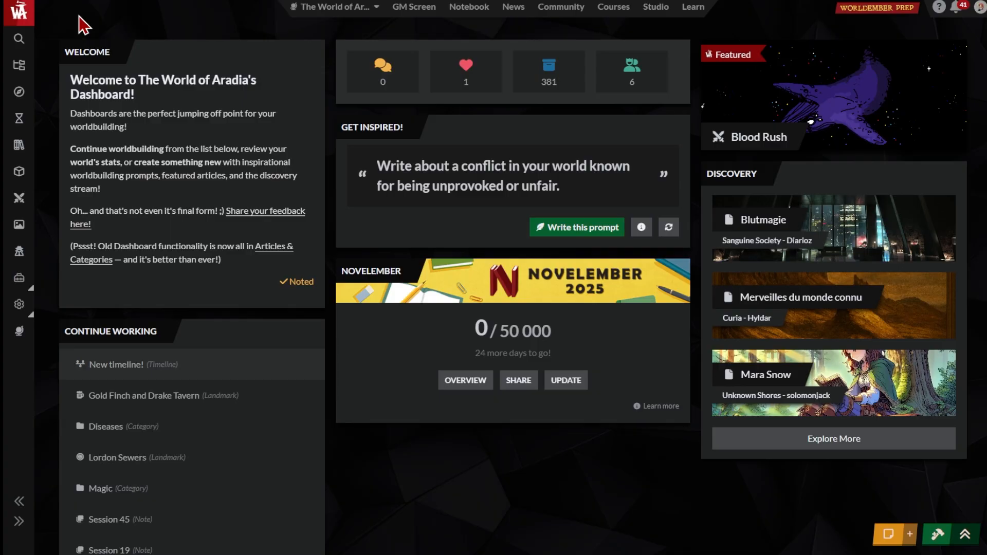
mouse_move(18, 145)
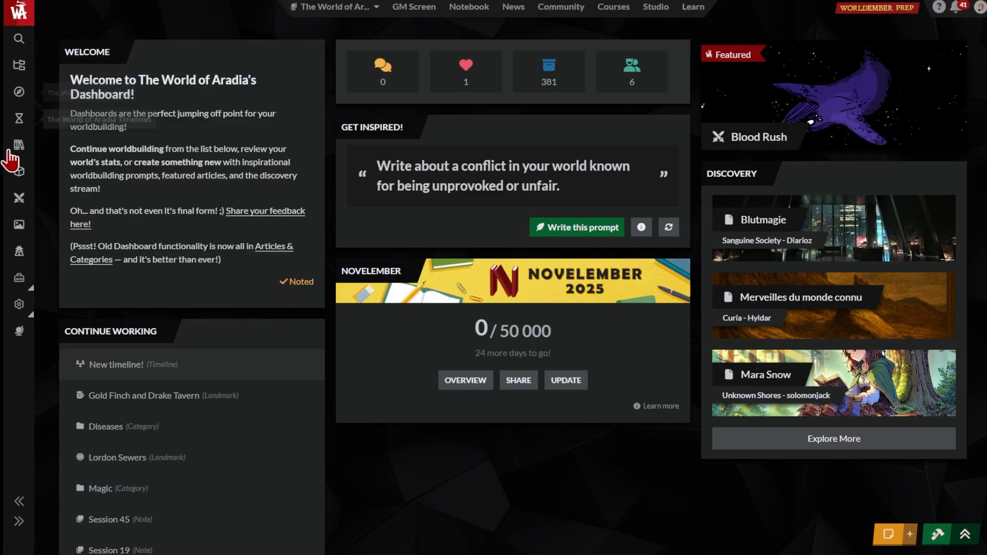
mouse_move(19, 332)
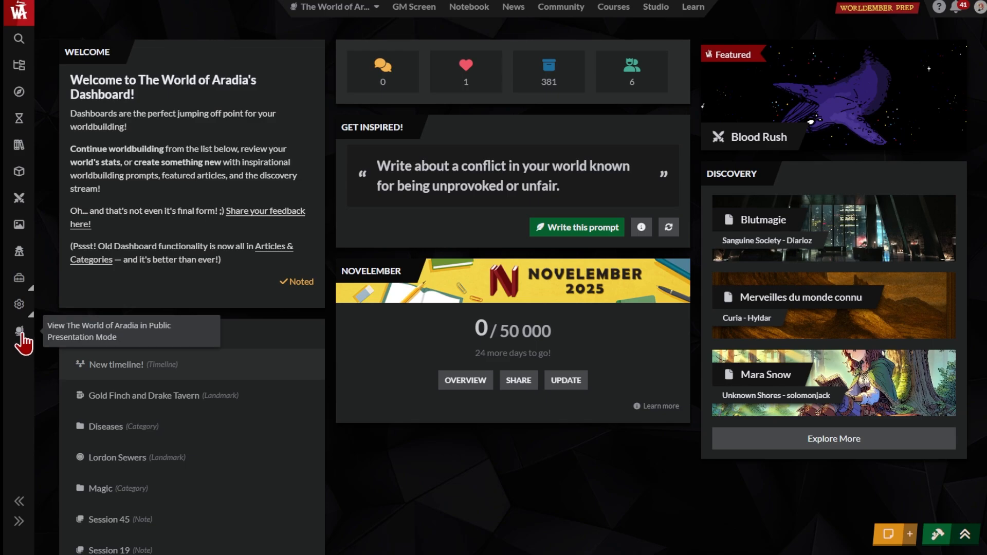
Step: View the world's public presentation homepage and expand Players Handbook in the World Codex
click(18, 330)
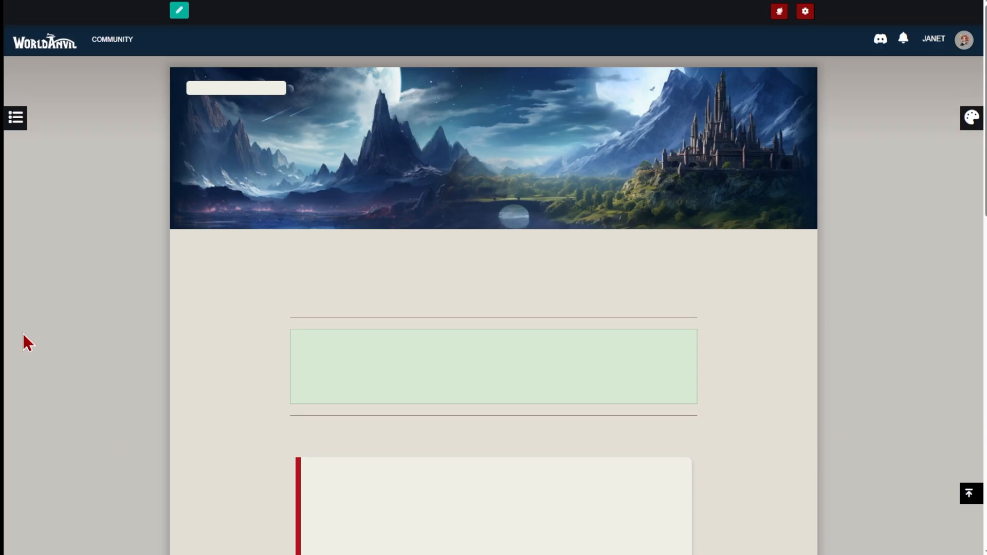
scroll(down, 3)
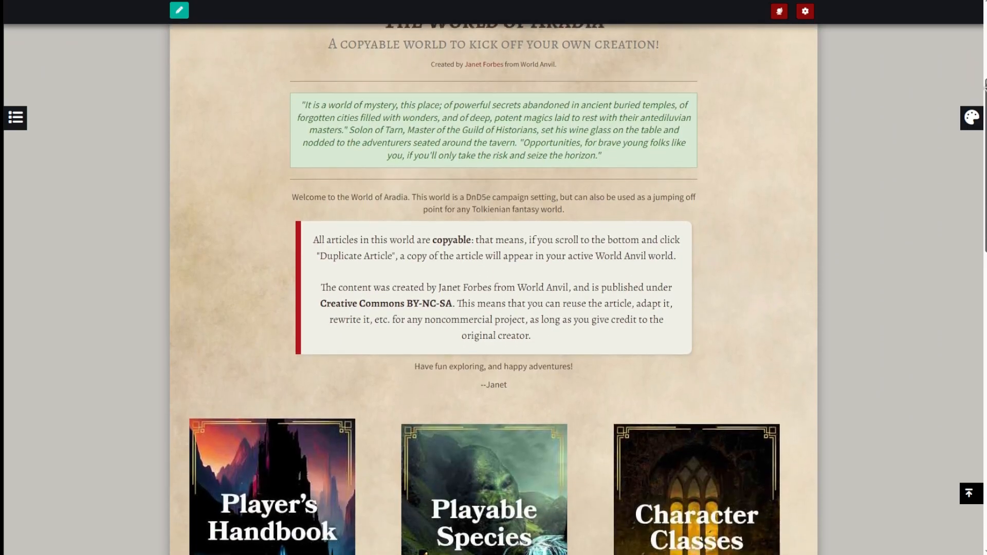
scroll(down, 3)
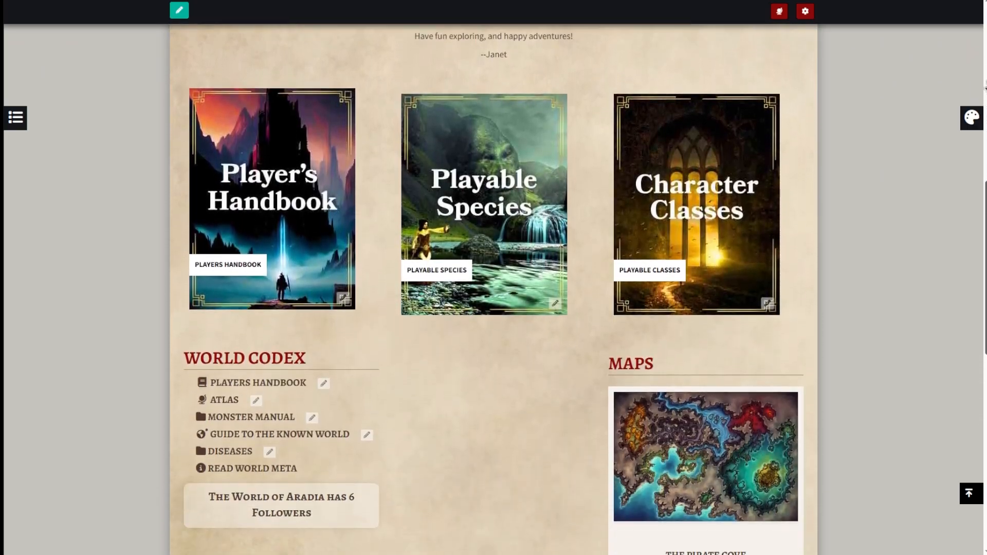
scroll(down, 3)
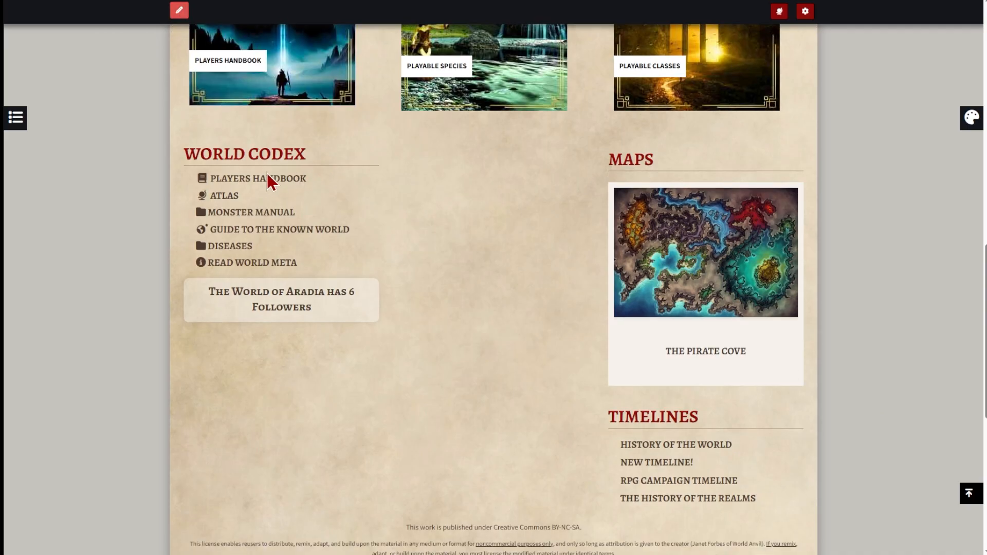
mouse_move(400, 267)
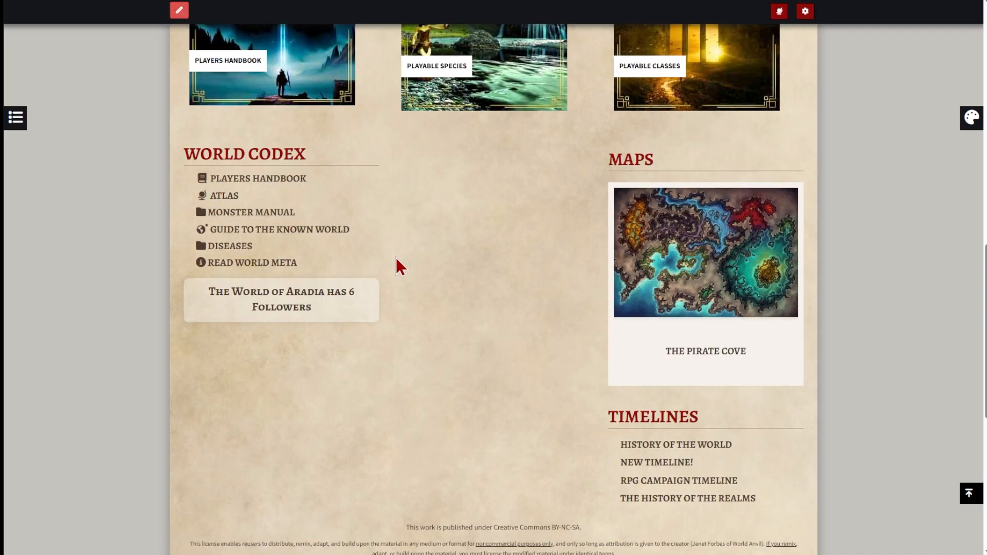
click(257, 178)
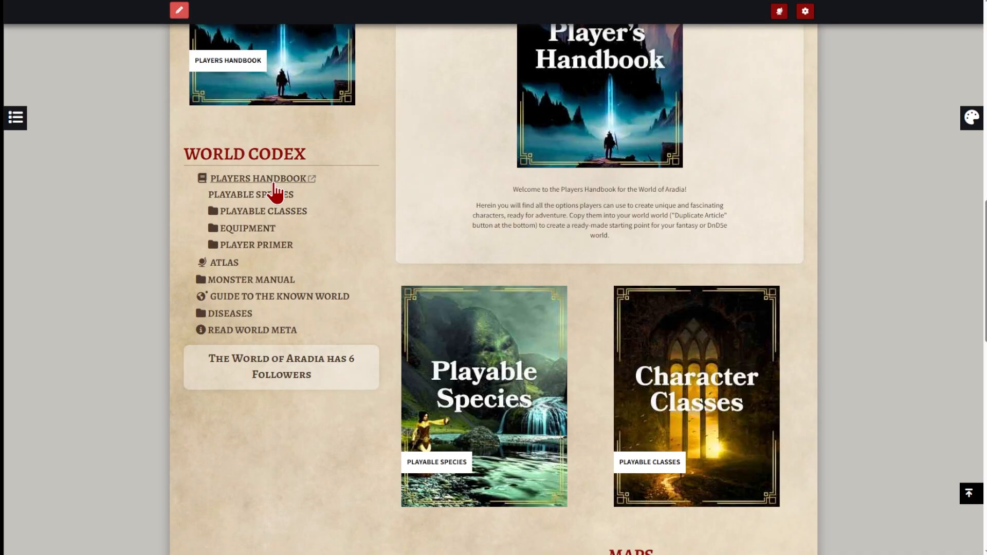
mouse_move(403, 267)
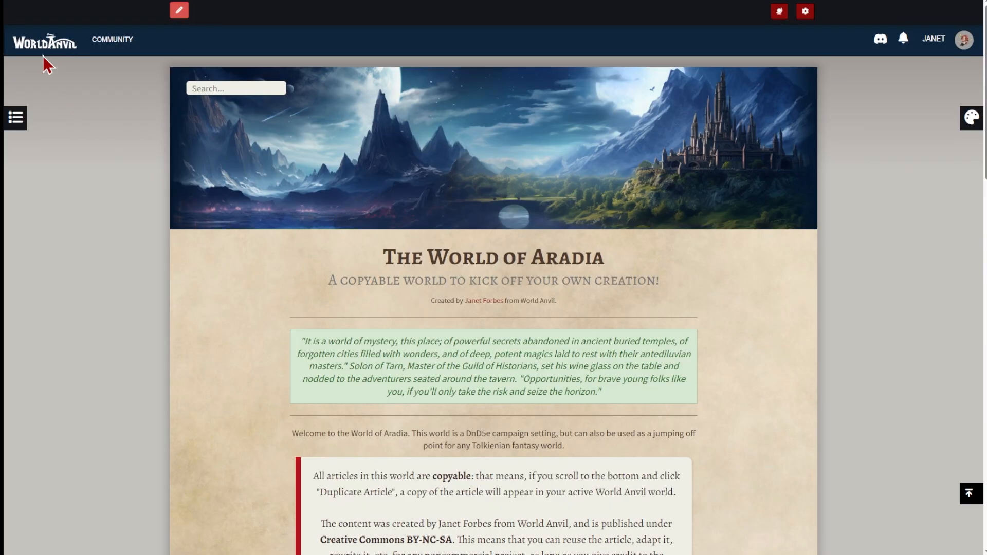
mouse_move(101, 74)
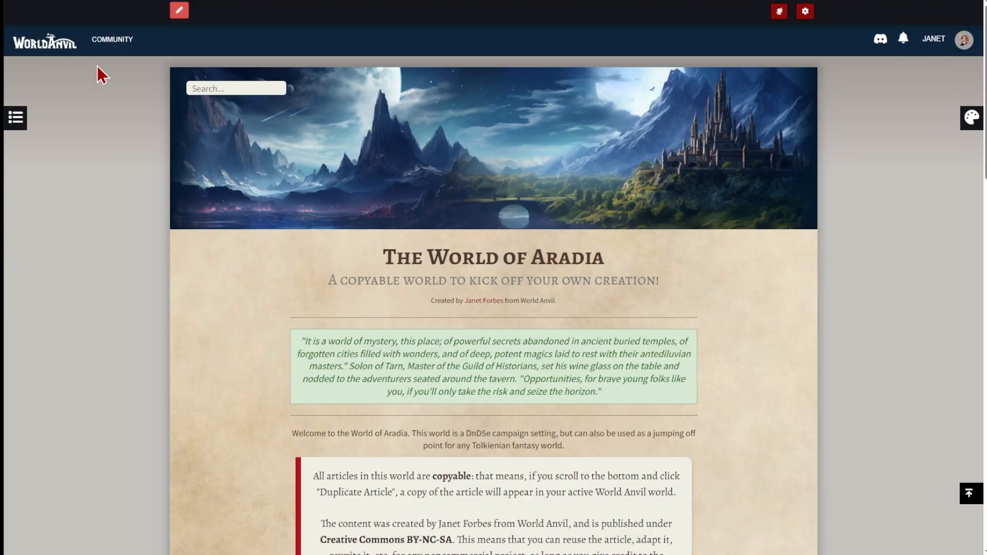
mouse_move(778, 10)
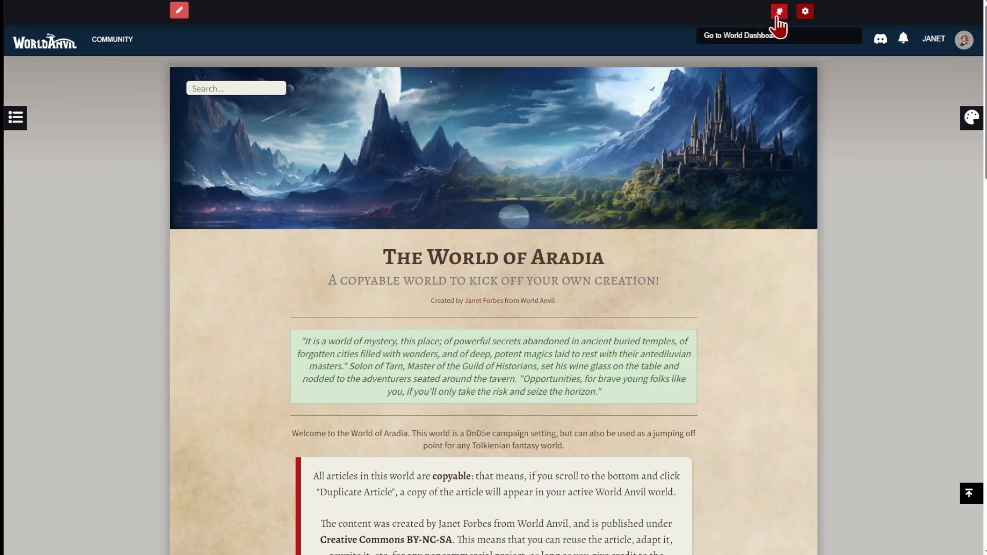
Step: Return from the public homepage to the world dashboard
click(778, 10)
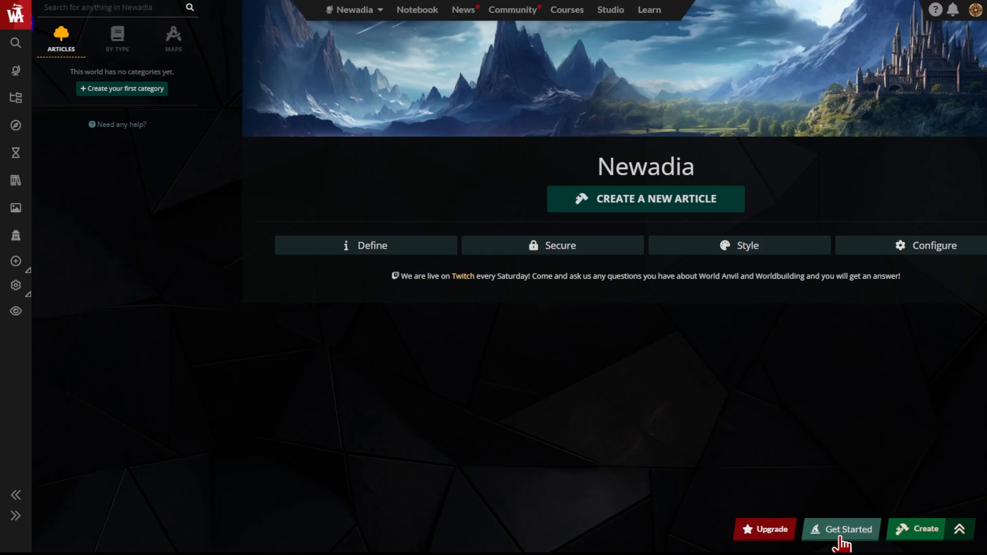
Step: Open Newadia's Getting Started Wizard checklist of beginner tasks
click(840, 528)
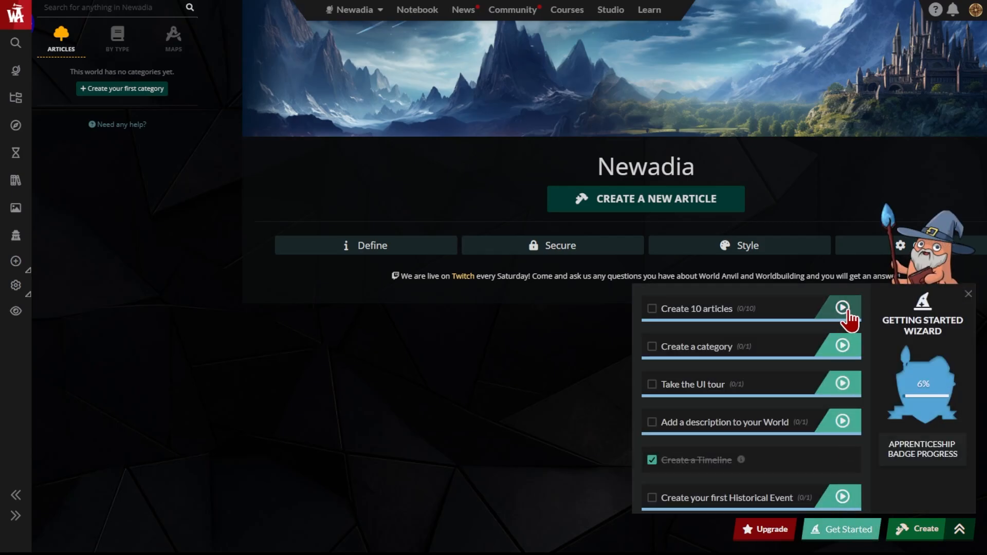
mouse_move(843, 383)
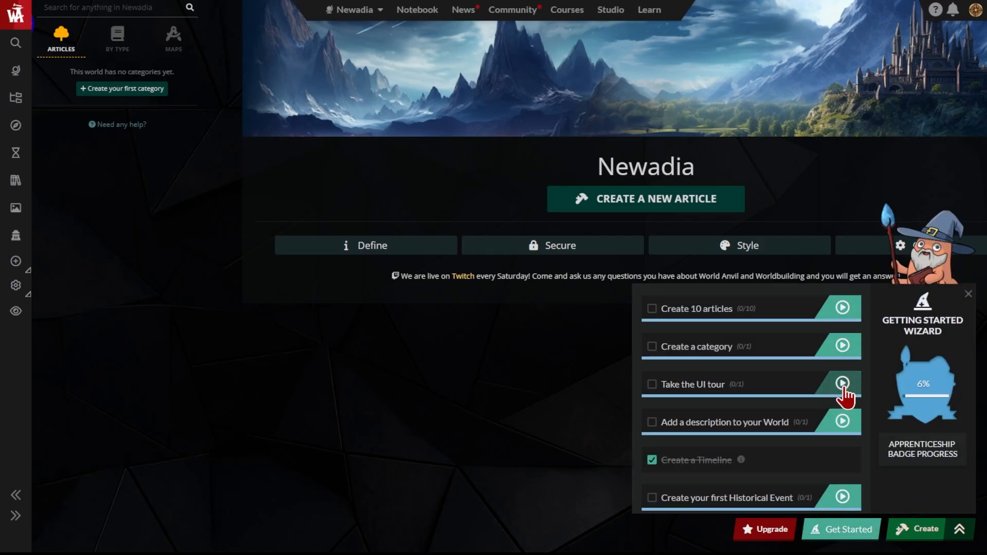
mouse_move(841, 498)
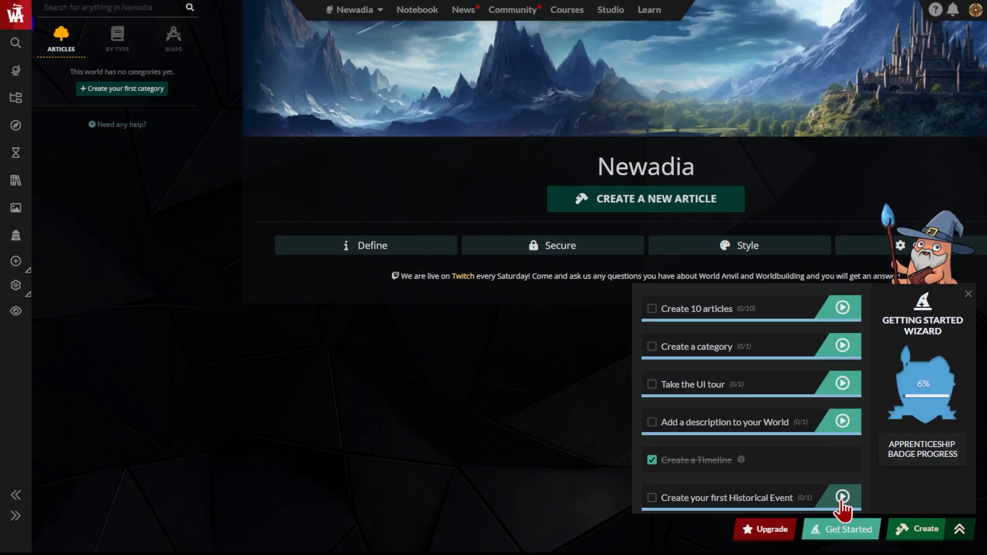